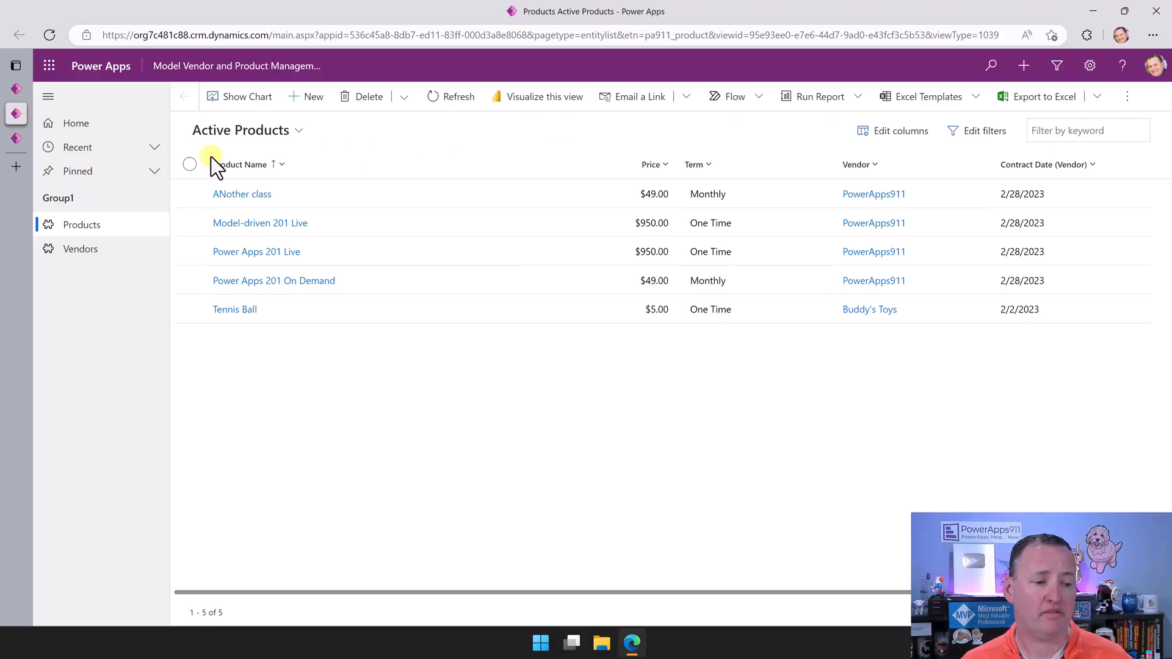
Step: Export the Active Products list to Excel and view the downloaded workbook
click(16, 137)
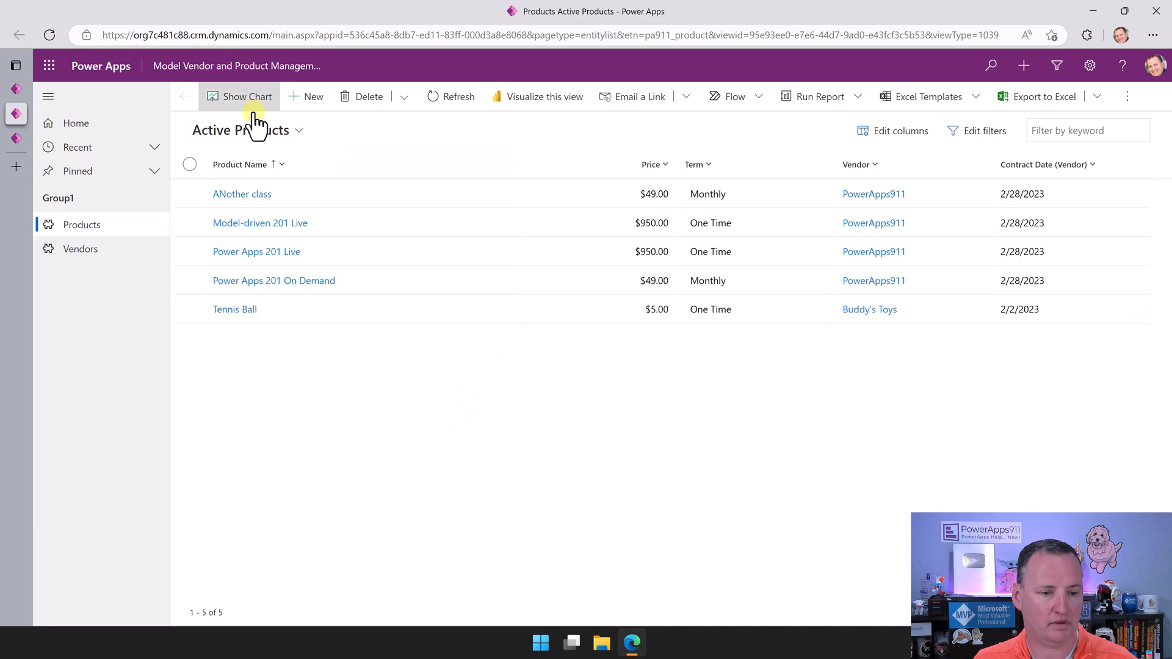
click(239, 96)
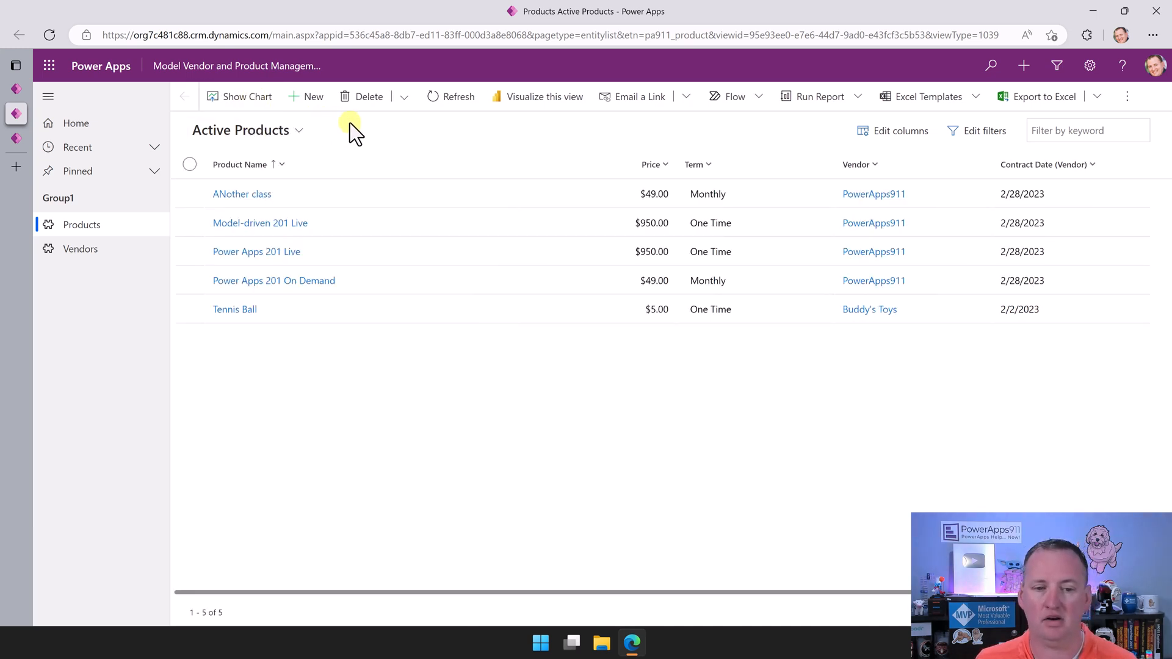
mouse_move(968, 110)
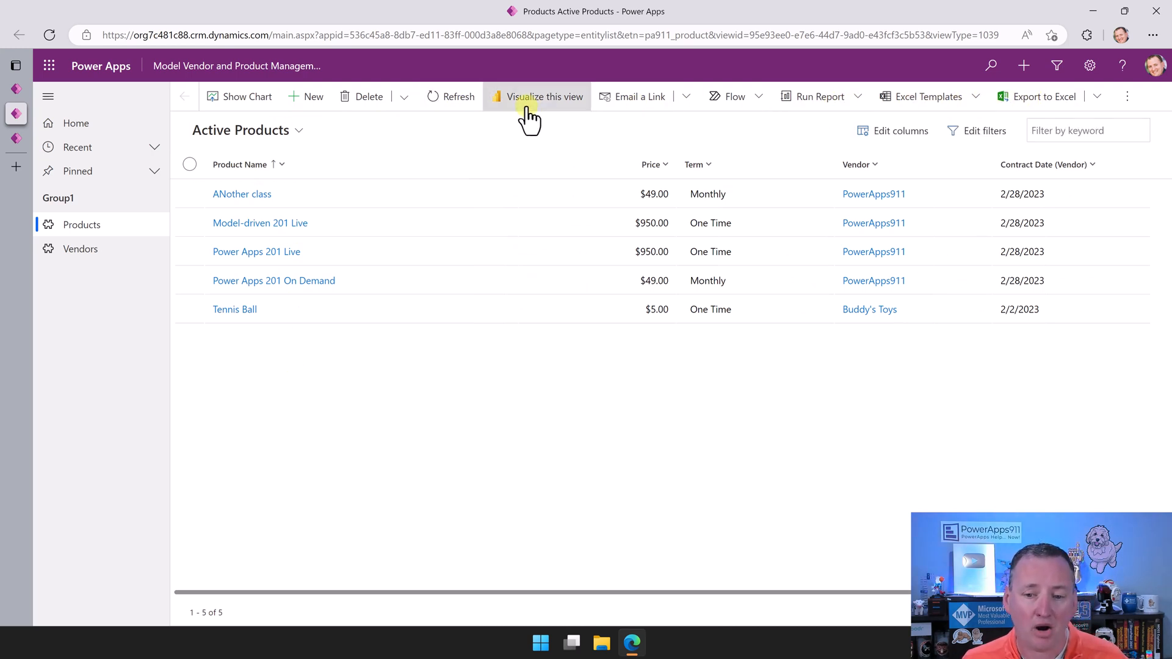
mouse_move(523, 137)
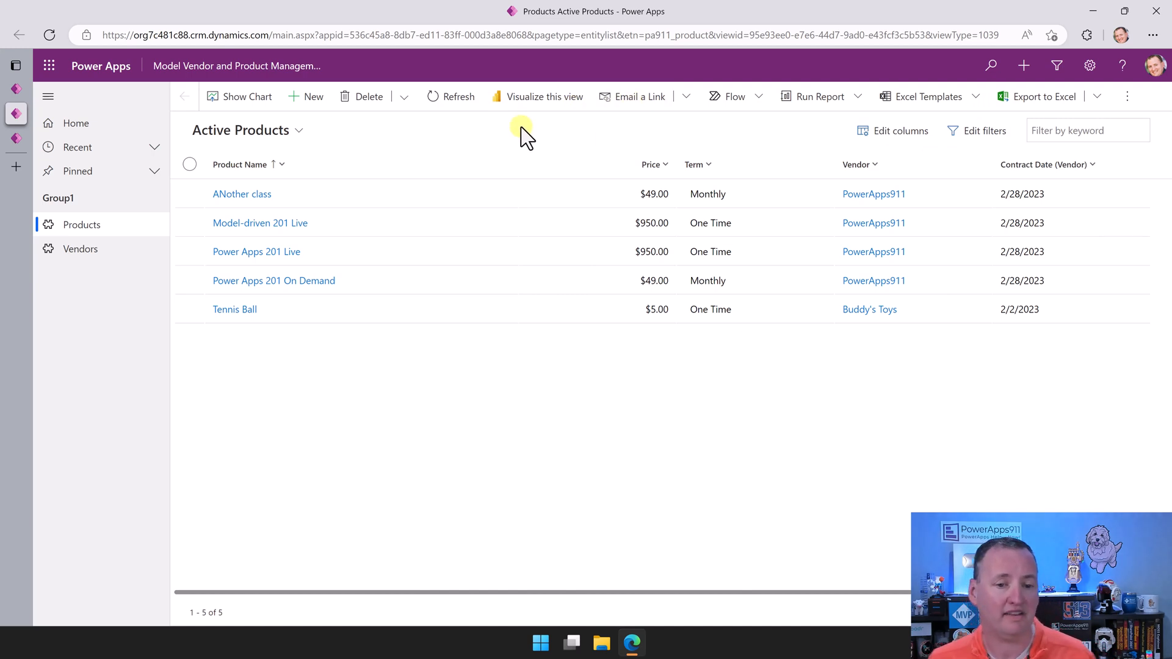
mouse_move(488, 125)
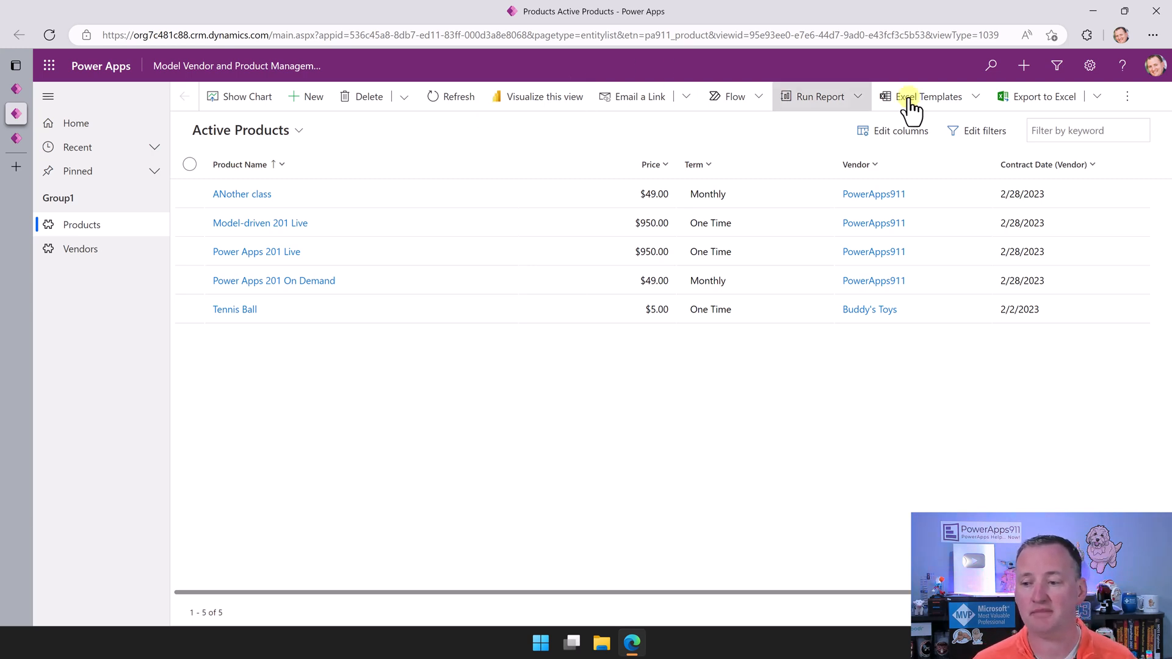
mouse_move(487, 140)
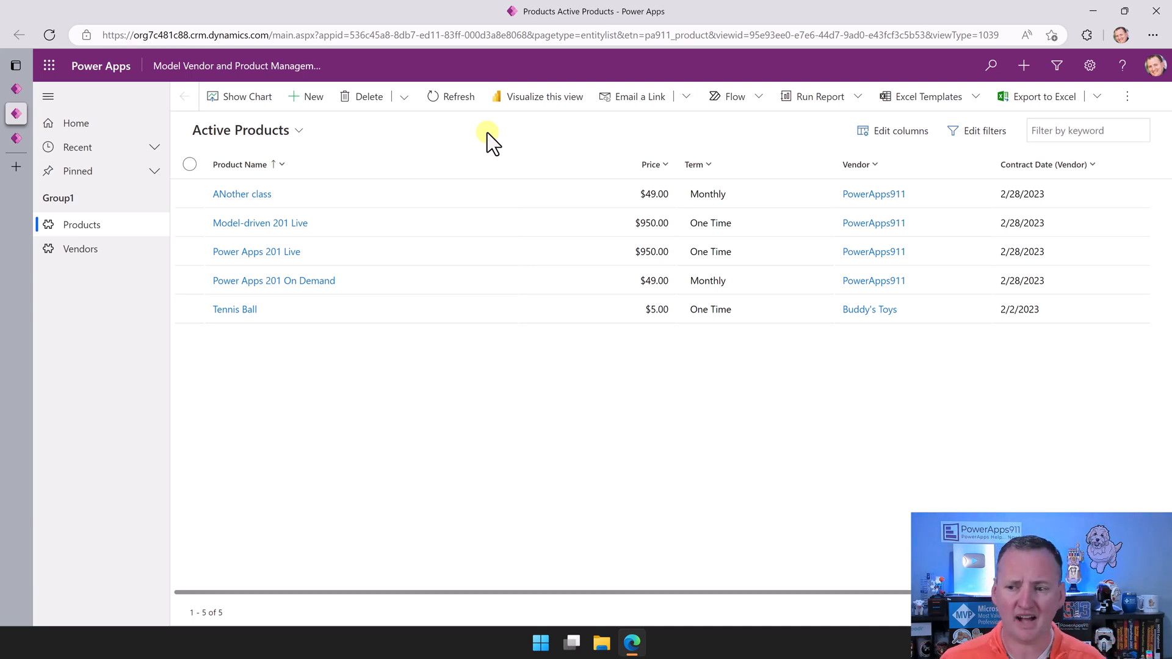
mouse_move(1045, 98)
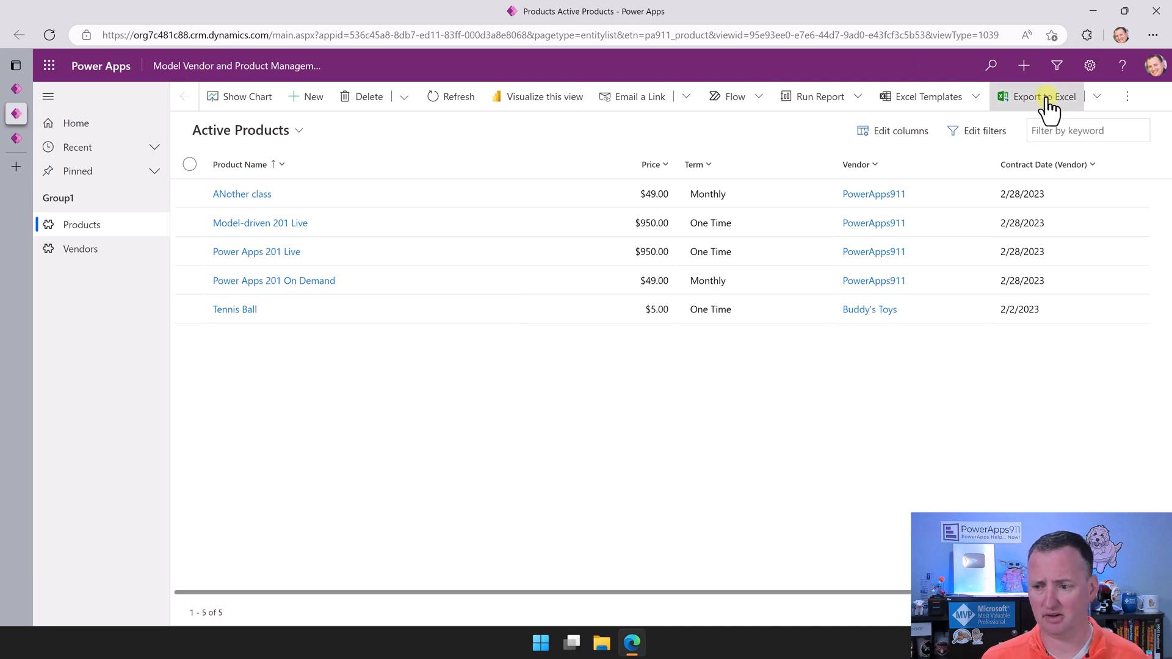
click(1043, 96)
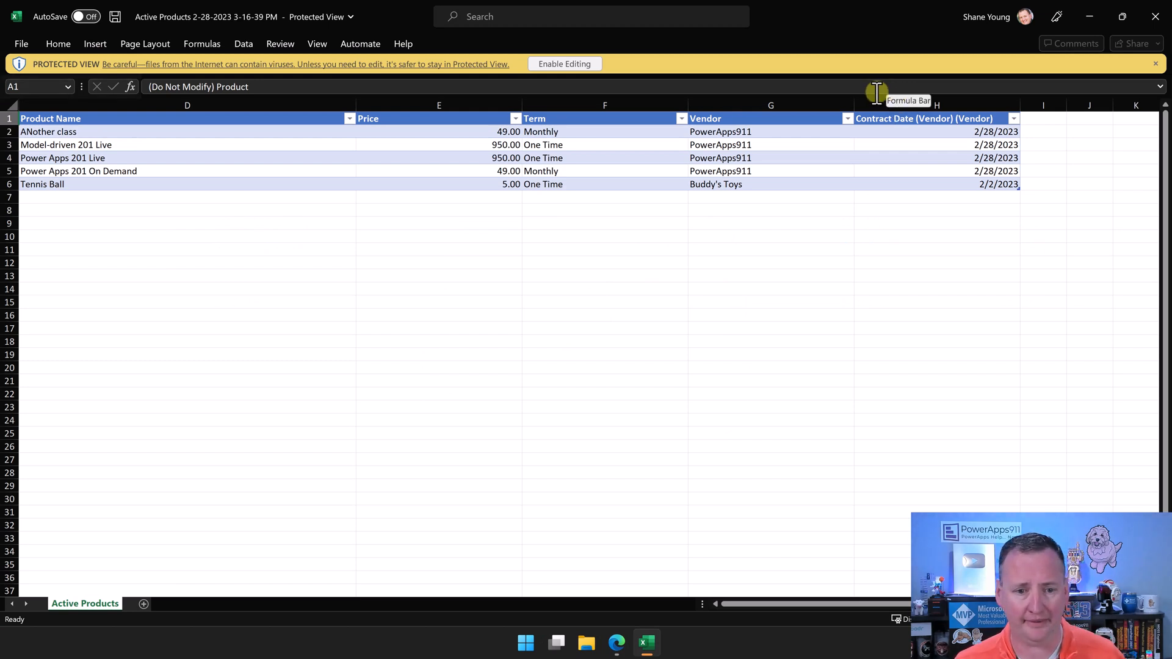
mouse_move(323, 207)
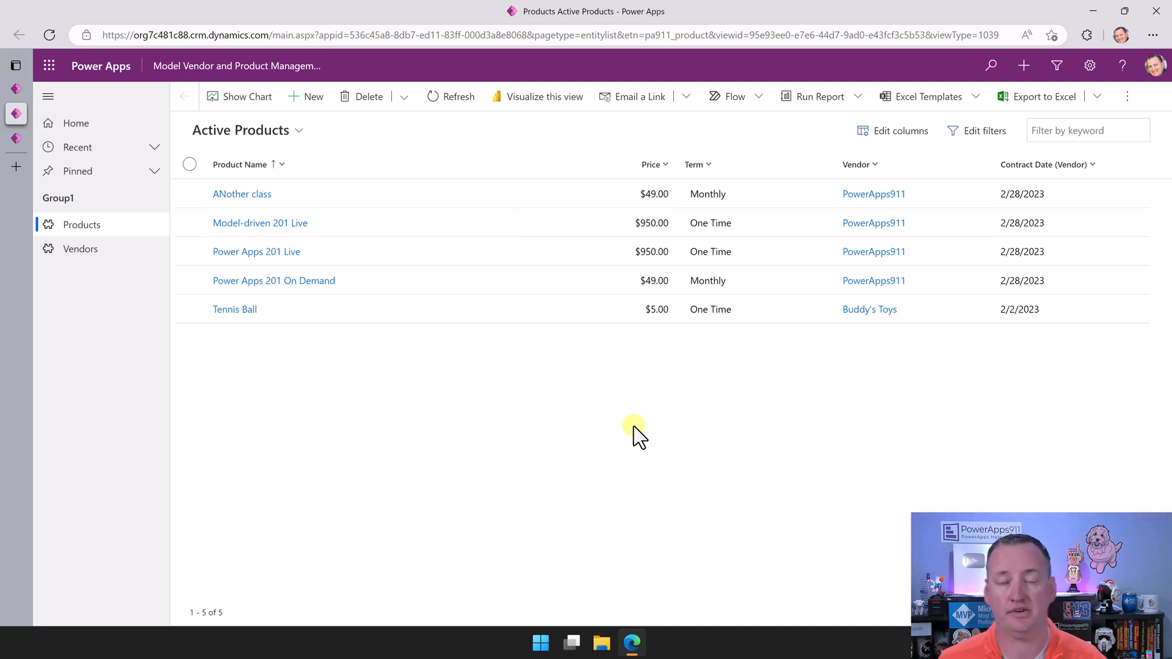
mouse_move(235, 223)
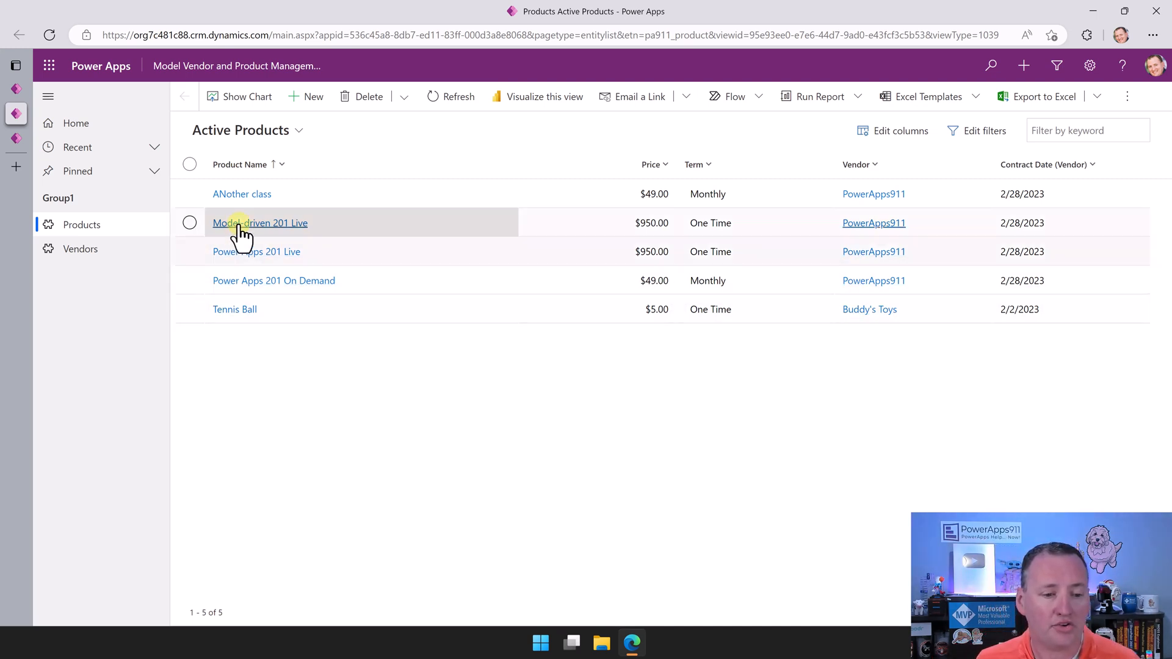
Step: Show the products related to the PowerApps911 vendor record in the model-driven app
click(81, 249)
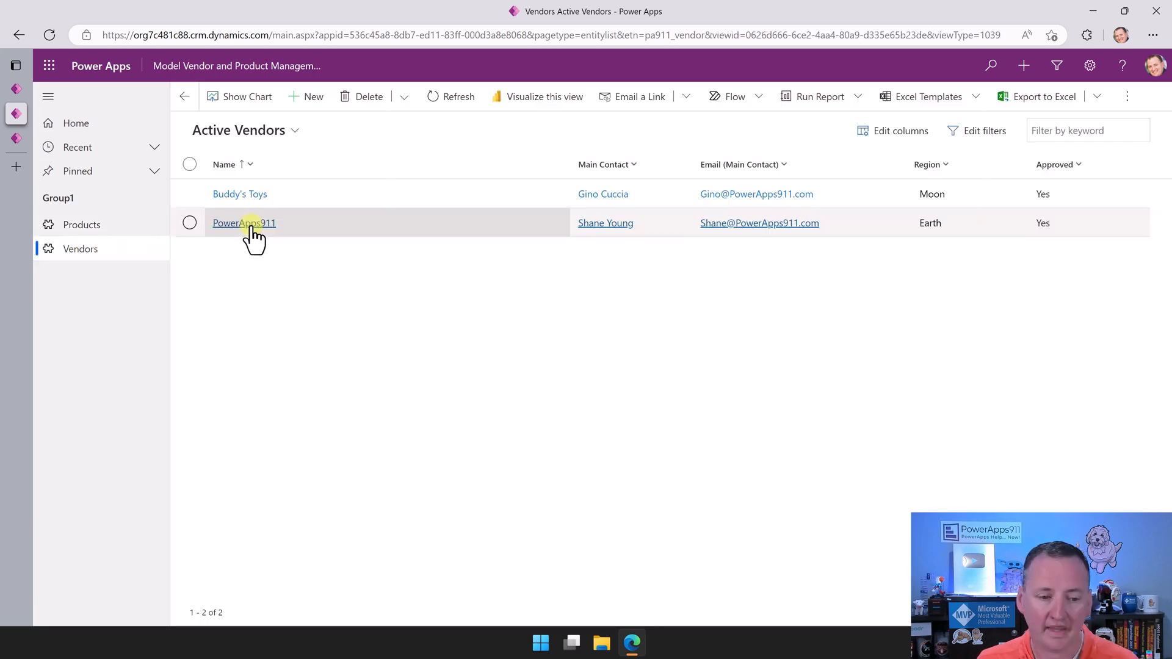
click(245, 222)
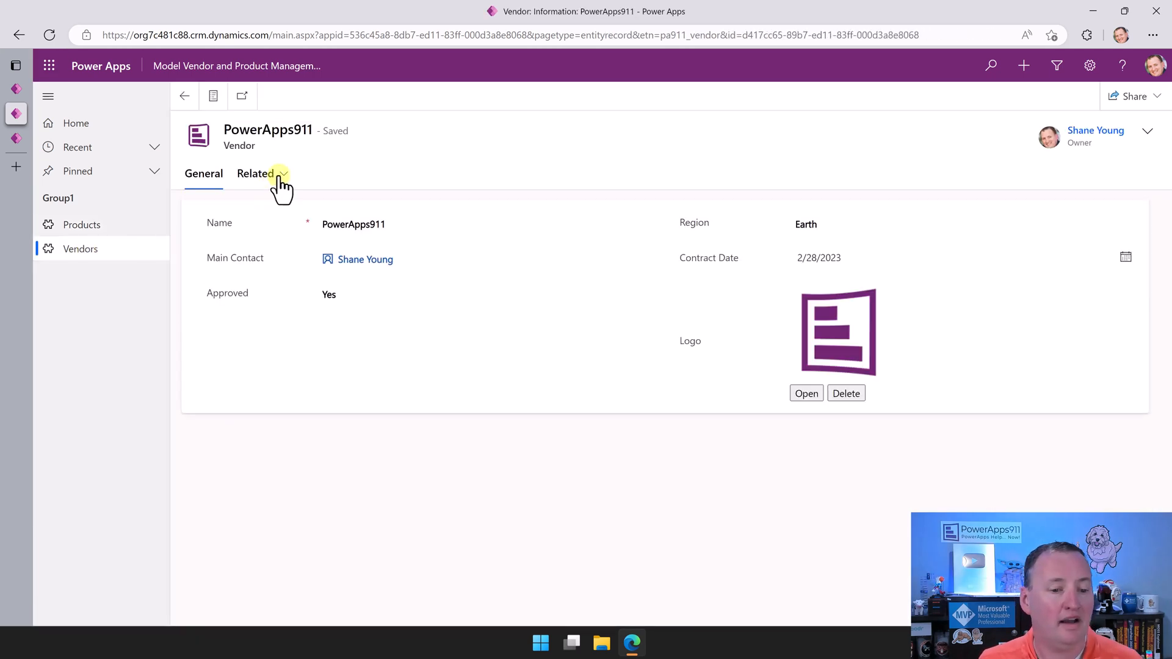
click(280, 173)
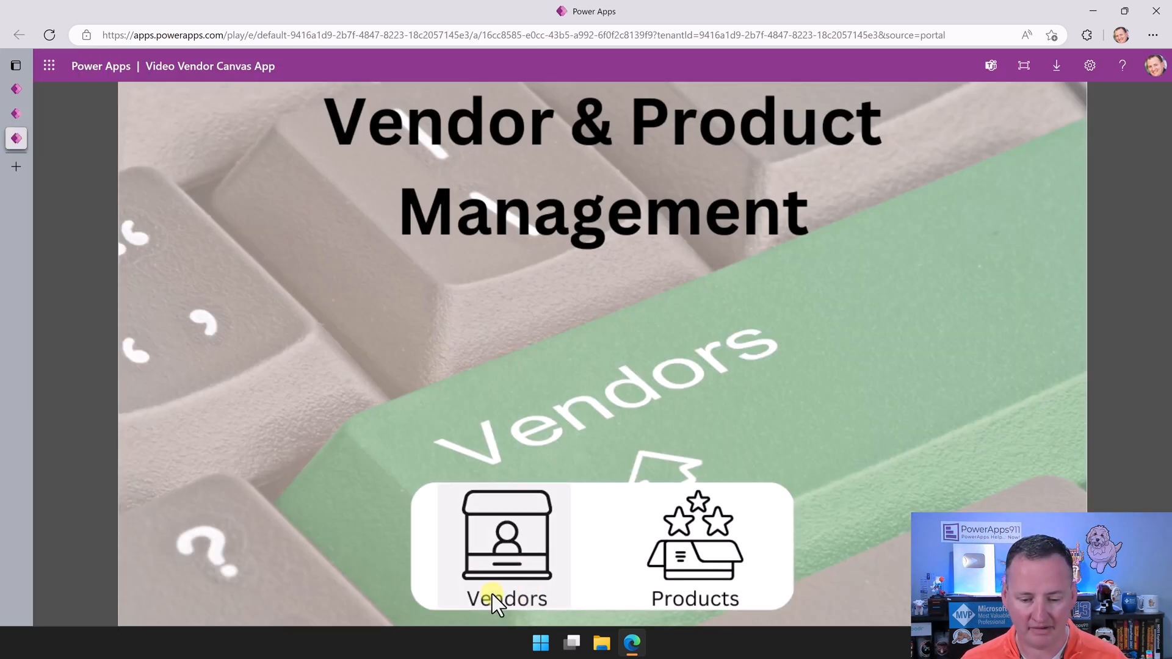
Step: Reach the canvas app's Products screen with Power Apps 201 Live's details shown
click(695, 551)
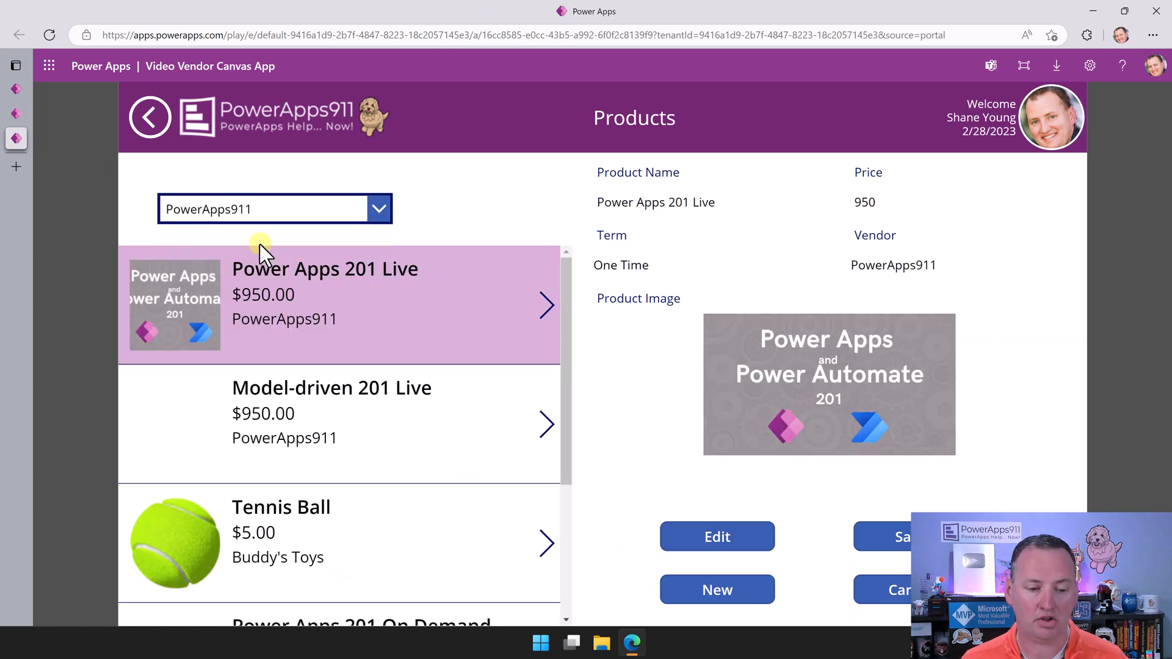
scroll(down, 3)
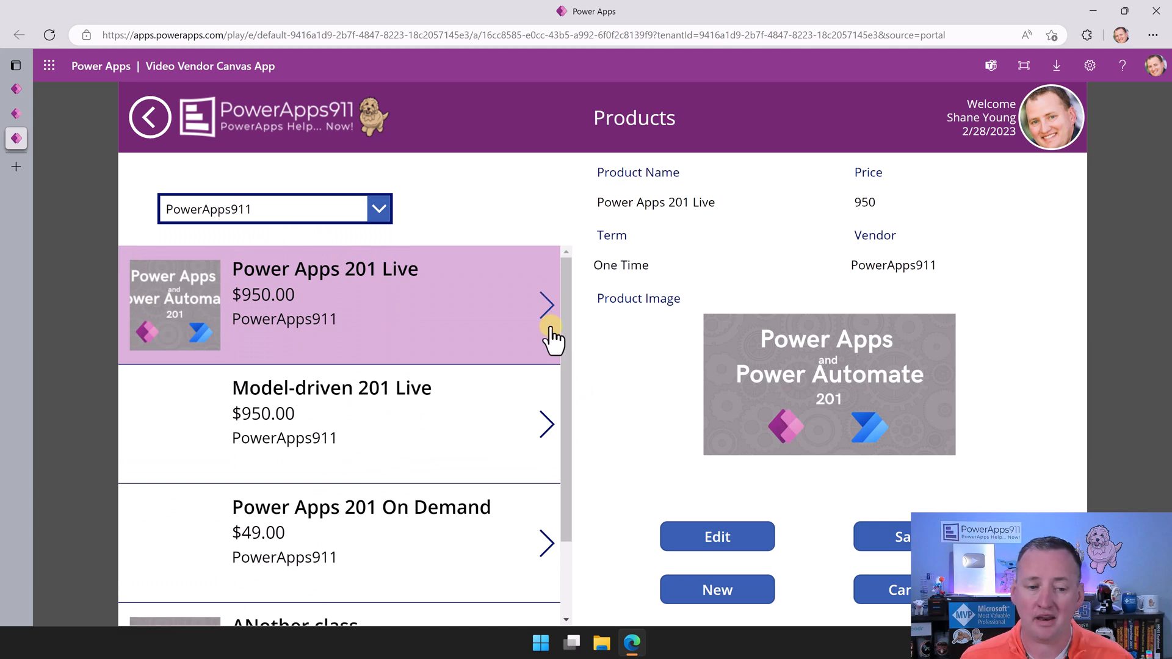
mouse_move(27, 112)
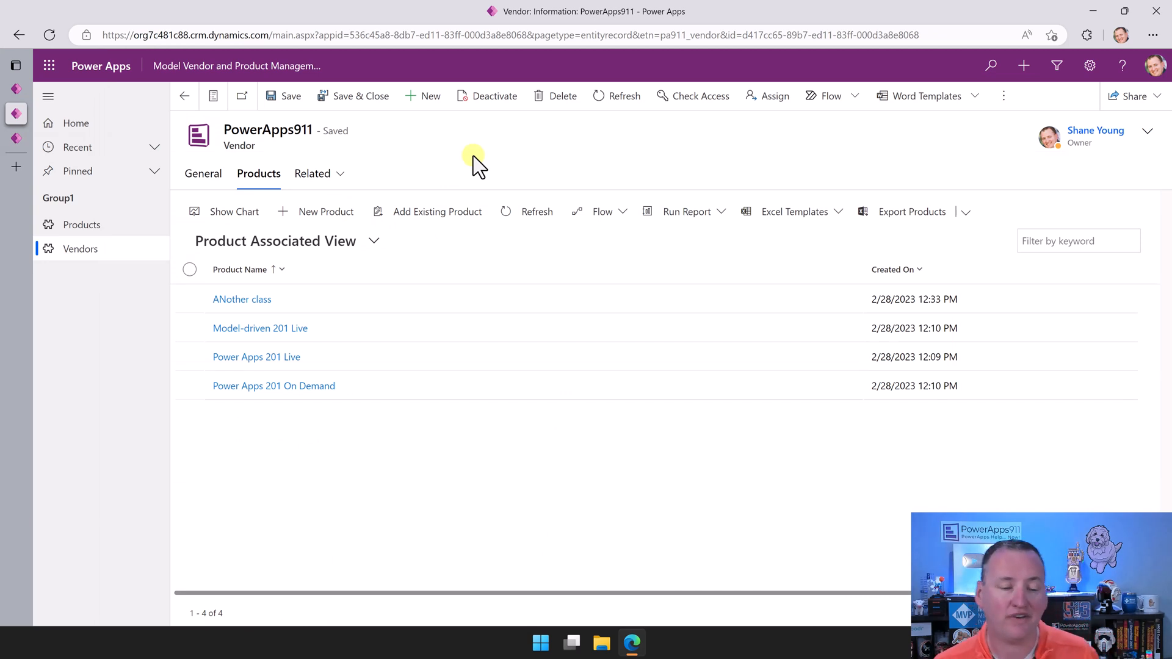
mouse_move(453, 183)
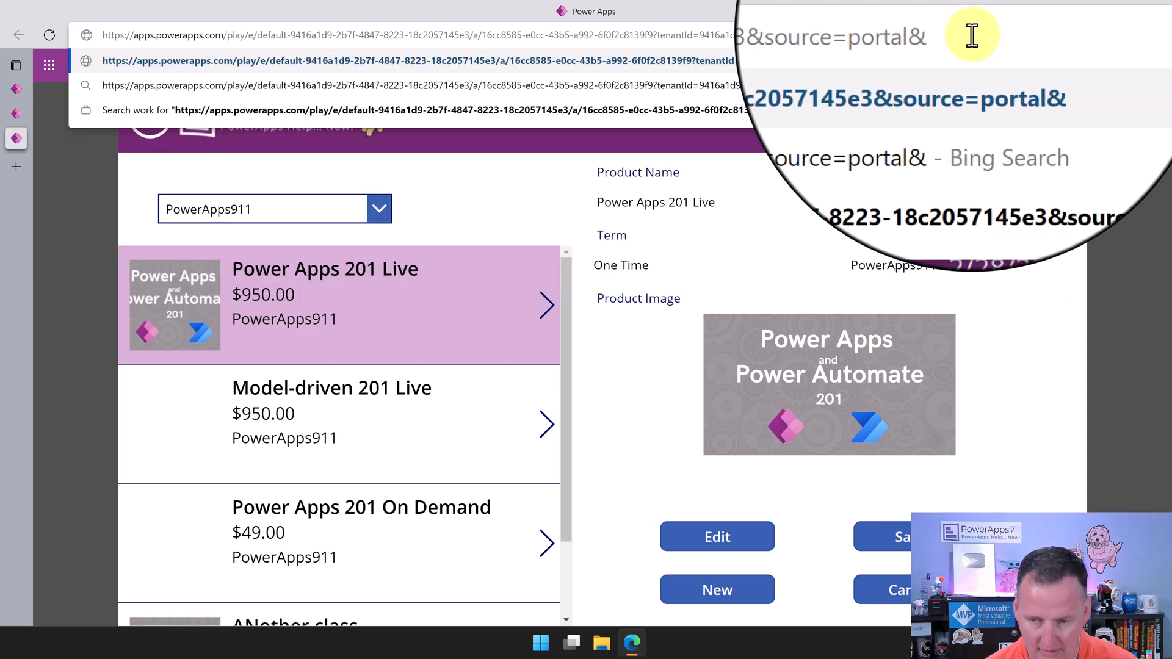
Step: Reload the canvas app with &hidenavbar=true in its URL and go to the Products screen
text(hiden)
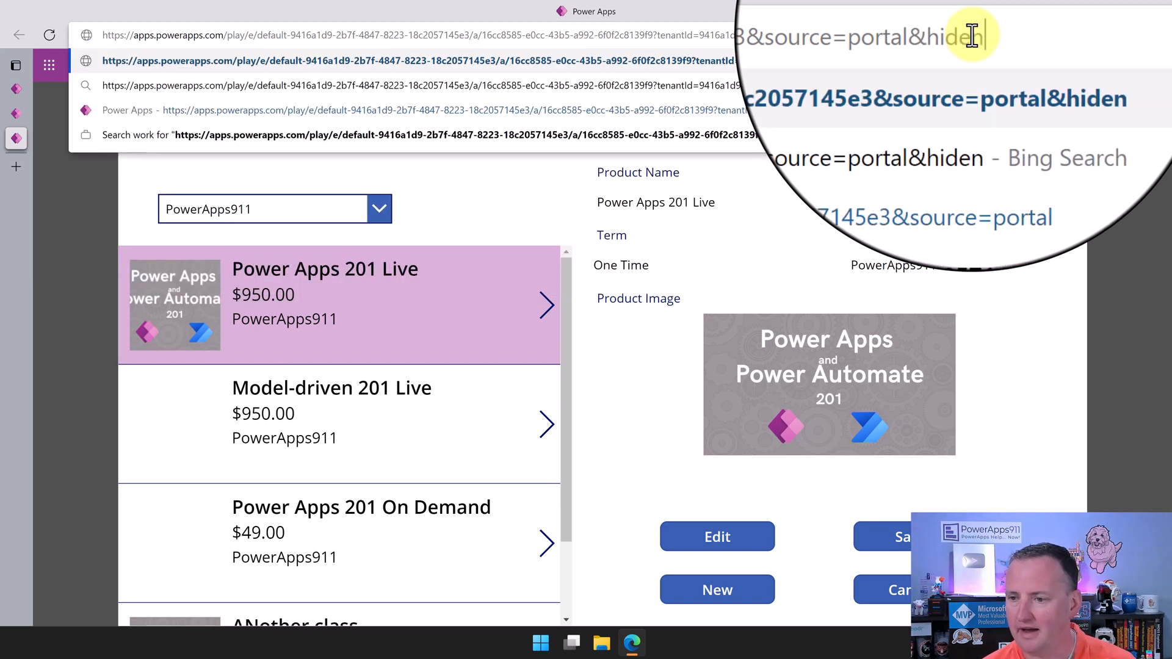
text(navbar)
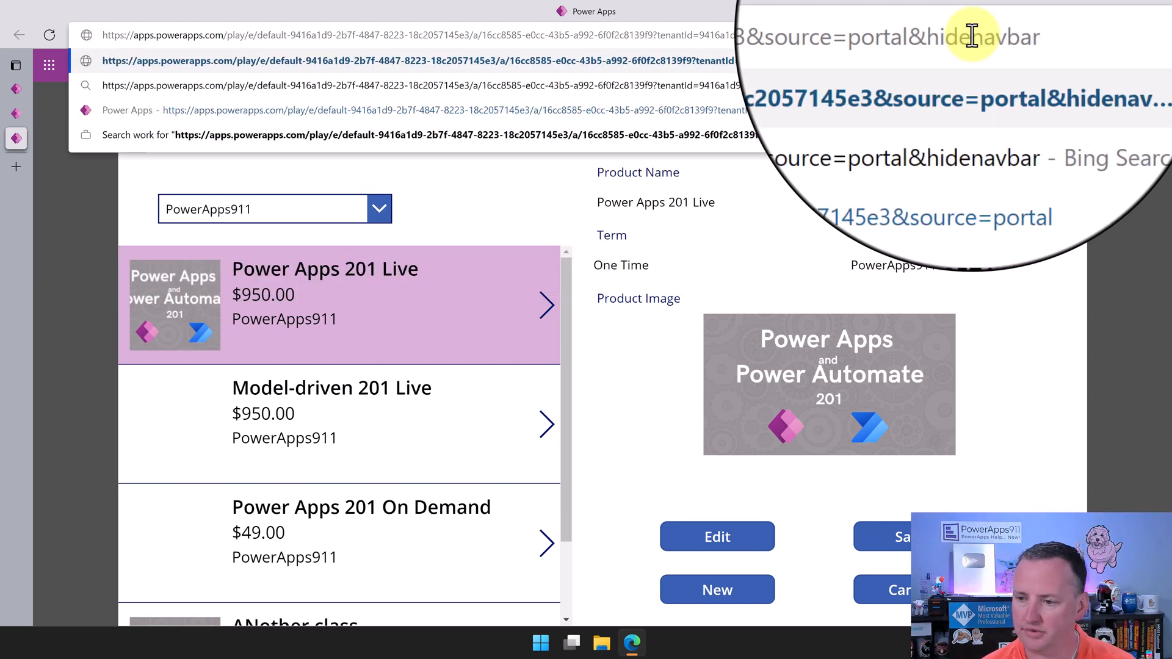
text(=true)
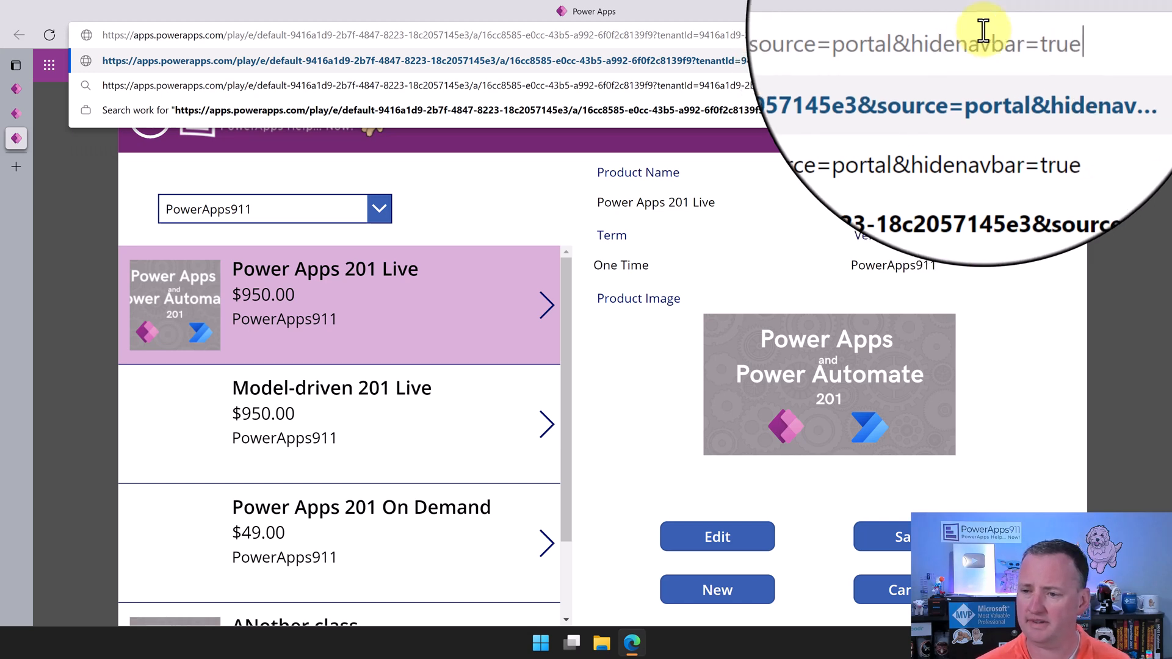
key(Enter)
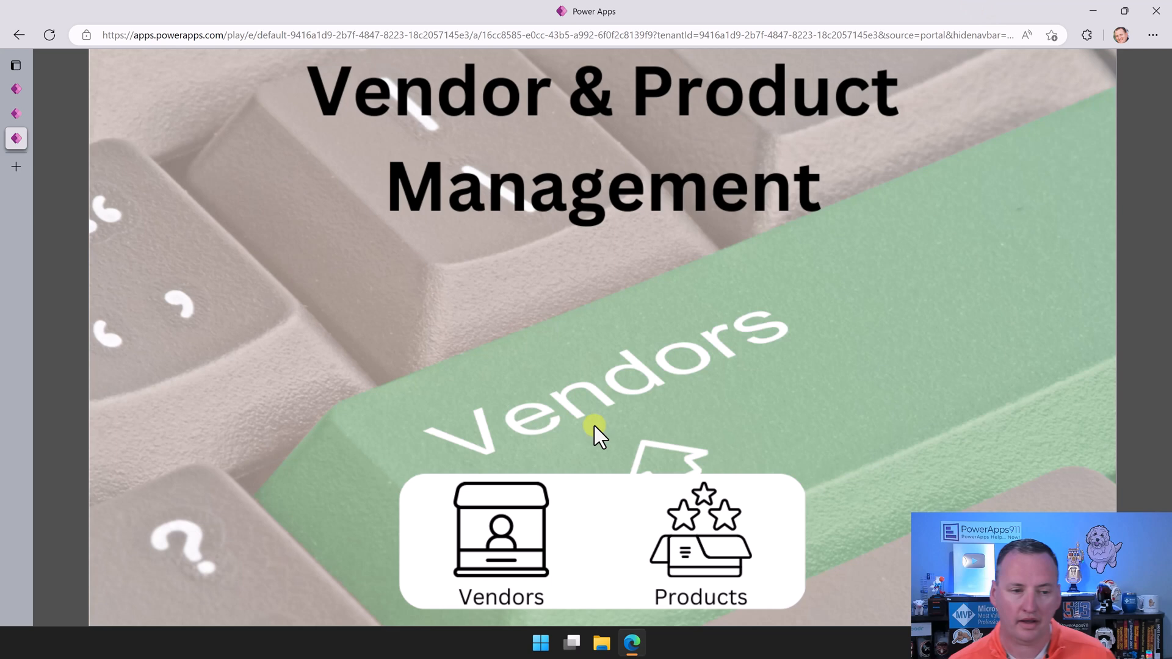
click(700, 544)
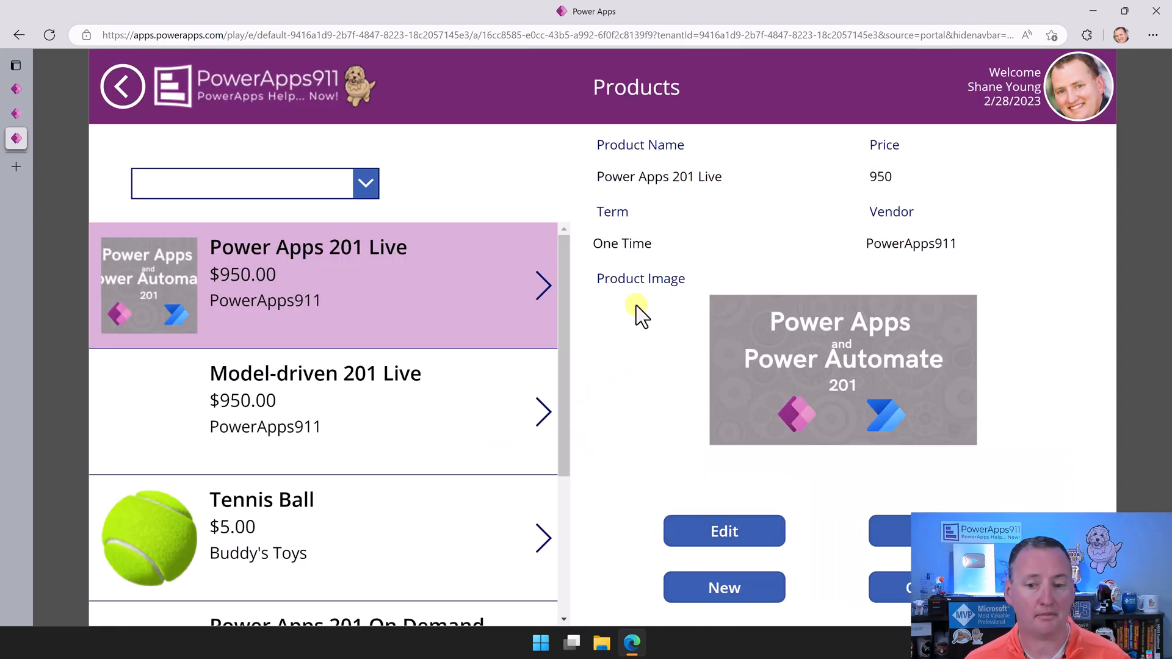
mouse_move(1067, 117)
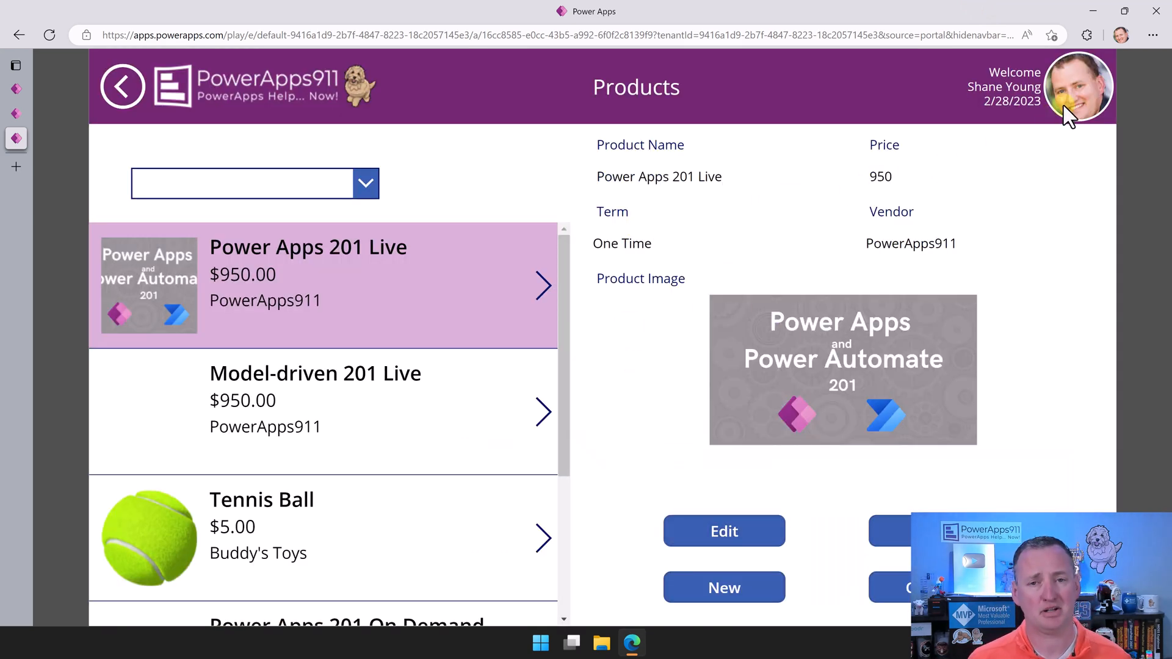
mouse_move(865, 117)
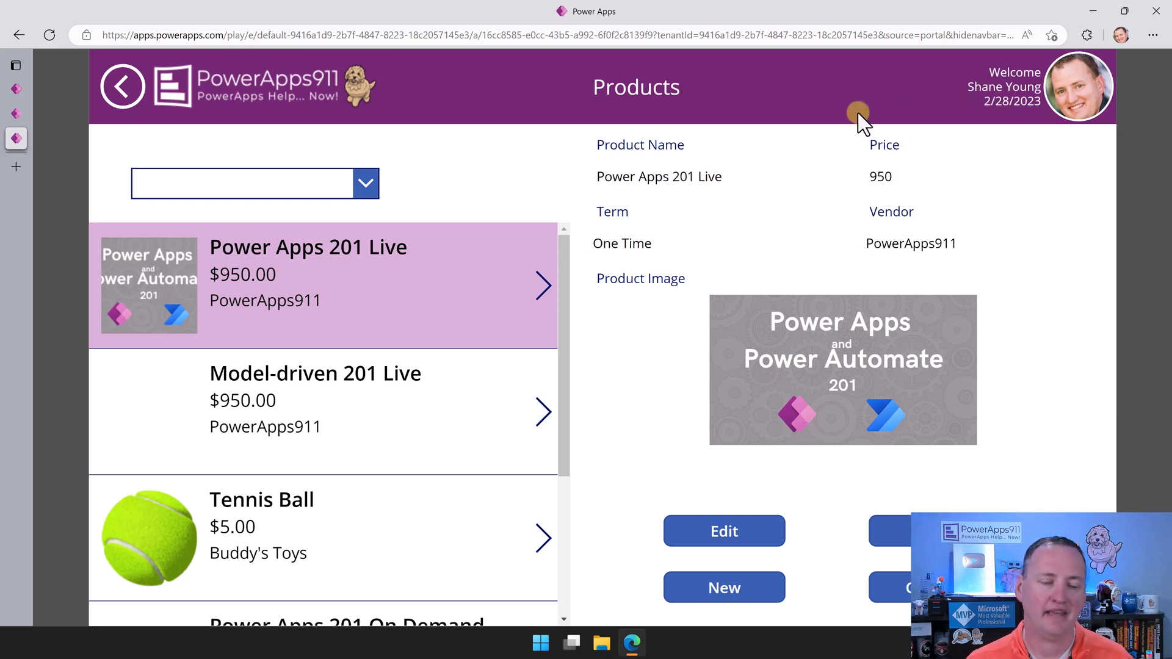
mouse_move(214, 142)
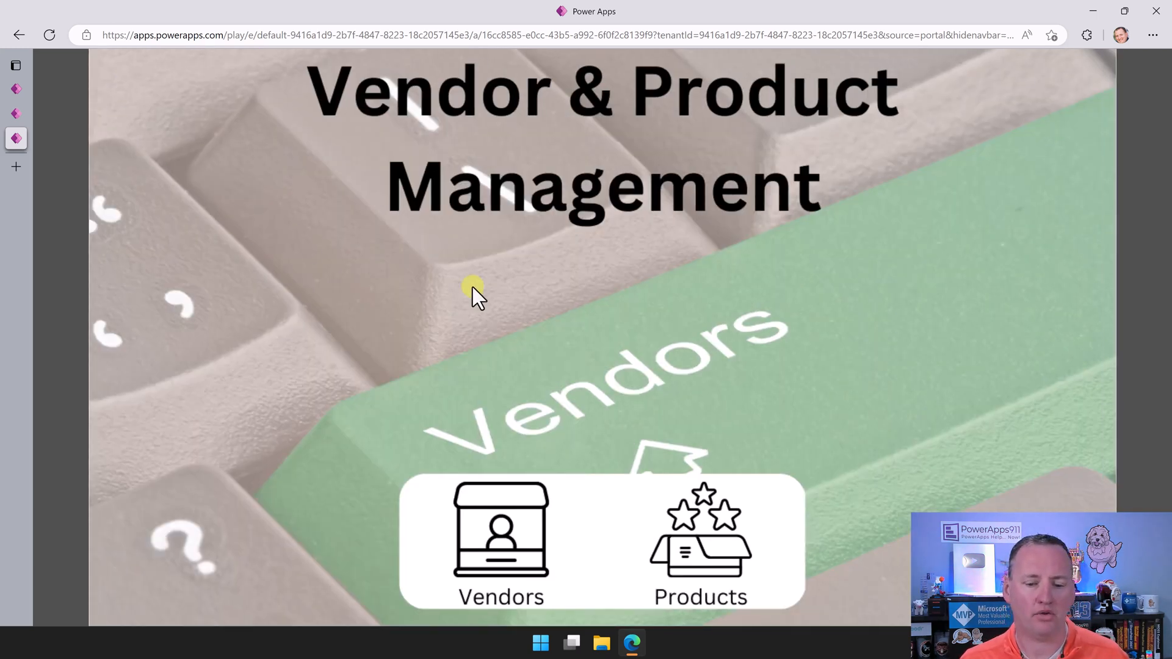
mouse_move(275, 263)
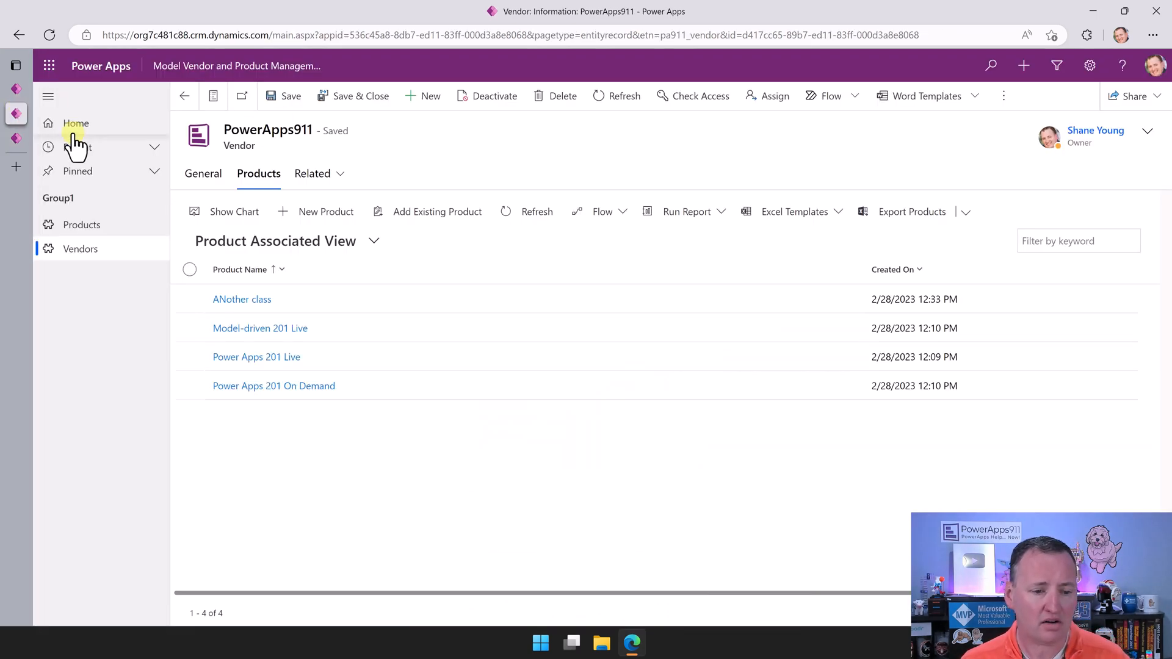
Step: Show the PowerApps911 vendor's General details, then go to the Active Products list
click(203, 173)
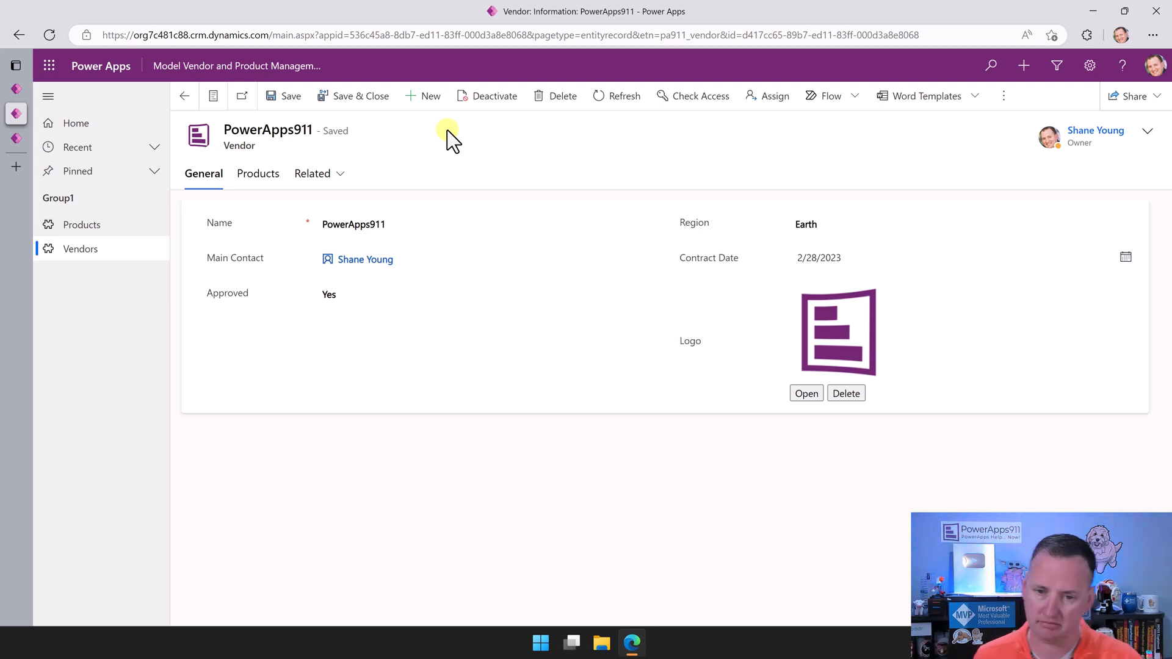
mouse_move(476, 161)
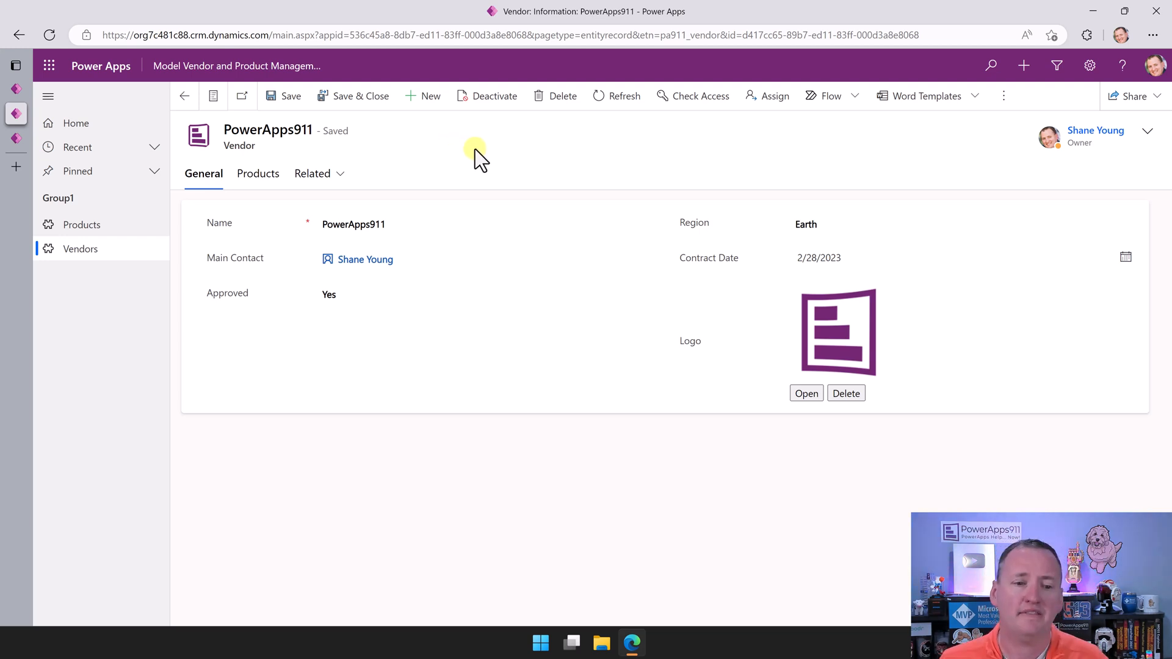
mouse_move(464, 144)
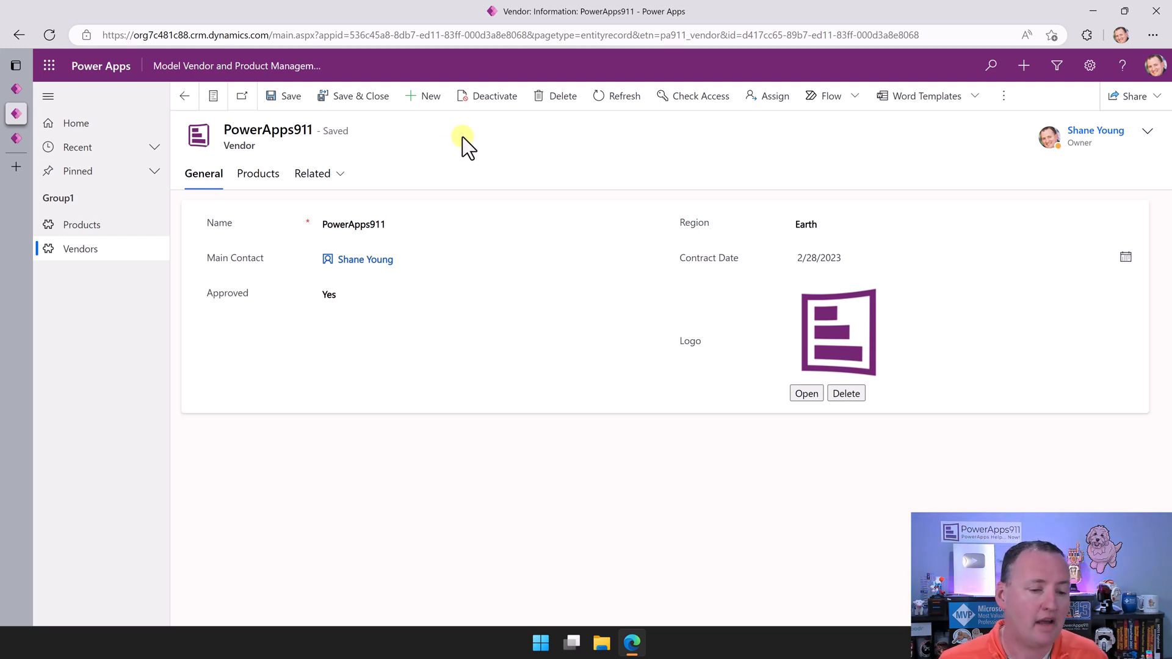
click(81, 225)
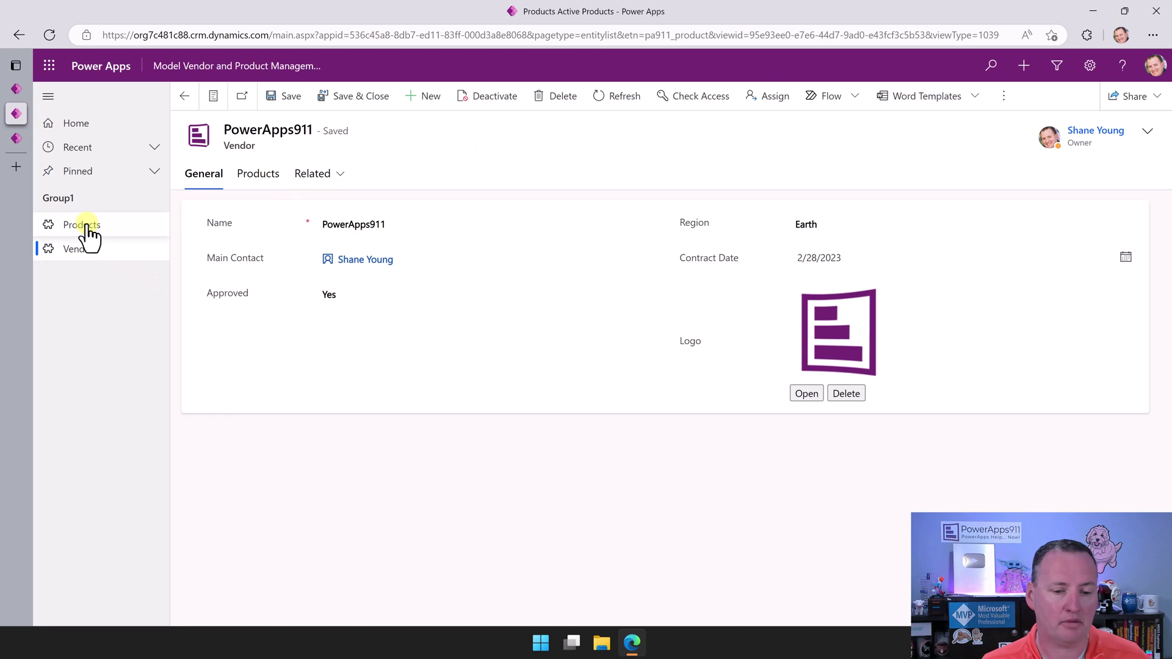
Step: Open the Power Apps 201 Live product record, checking the canvas app's Products screen alongside
click(81, 224)
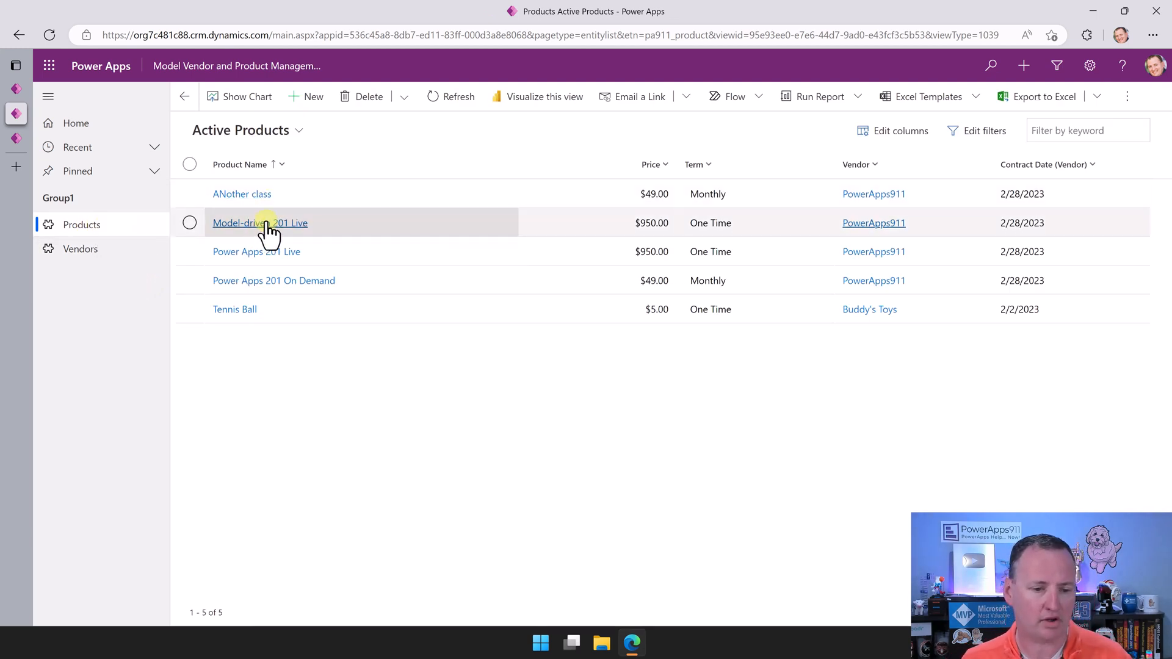
click(259, 222)
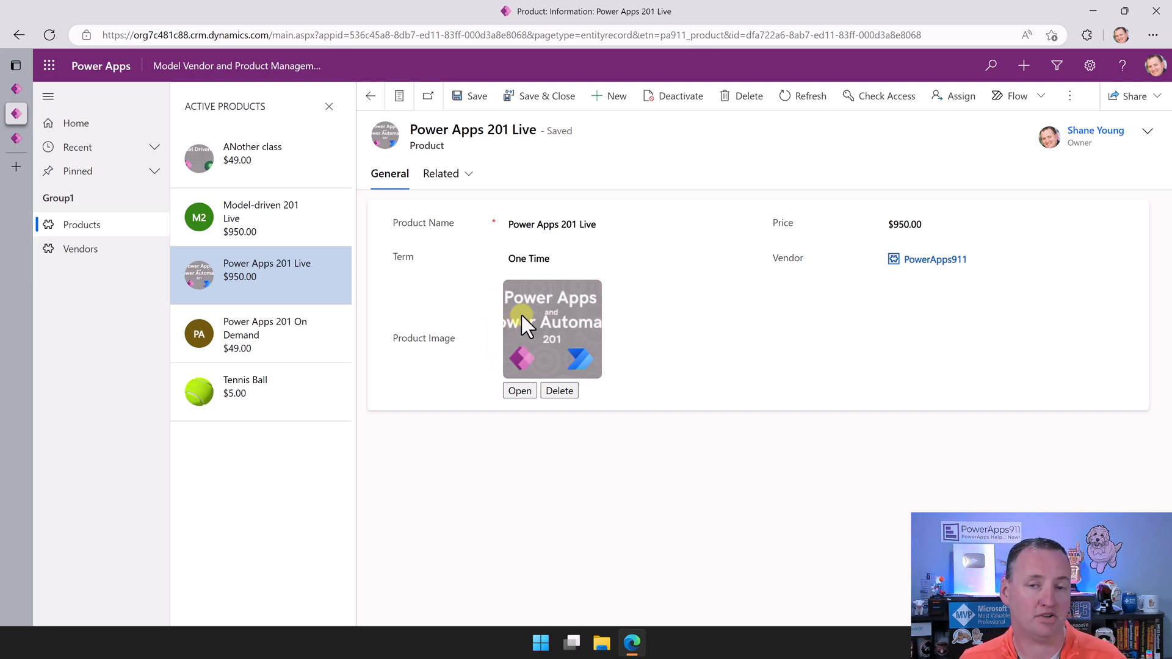
mouse_move(445, 297)
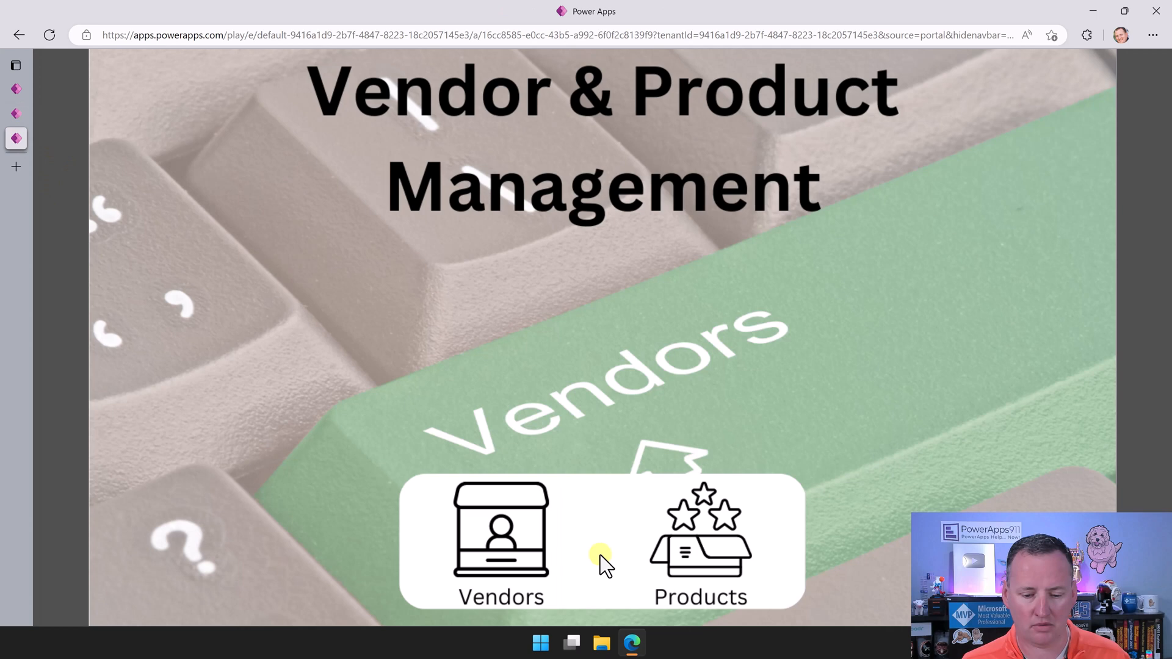
click(701, 537)
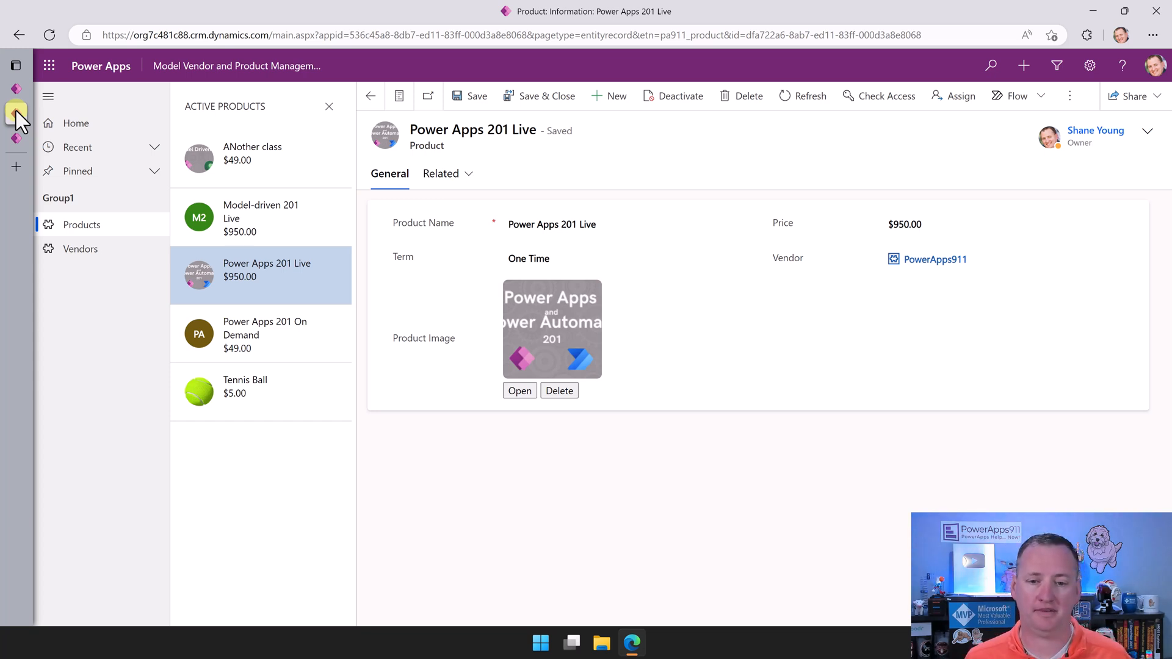
mouse_move(891, 144)
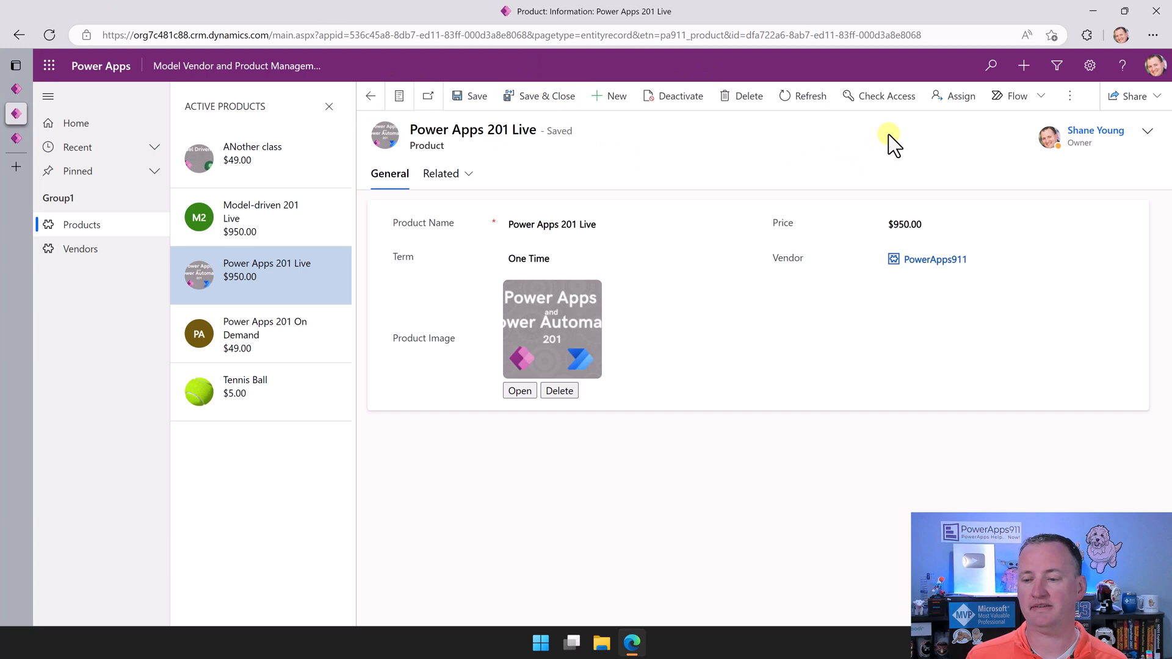
mouse_move(901, 136)
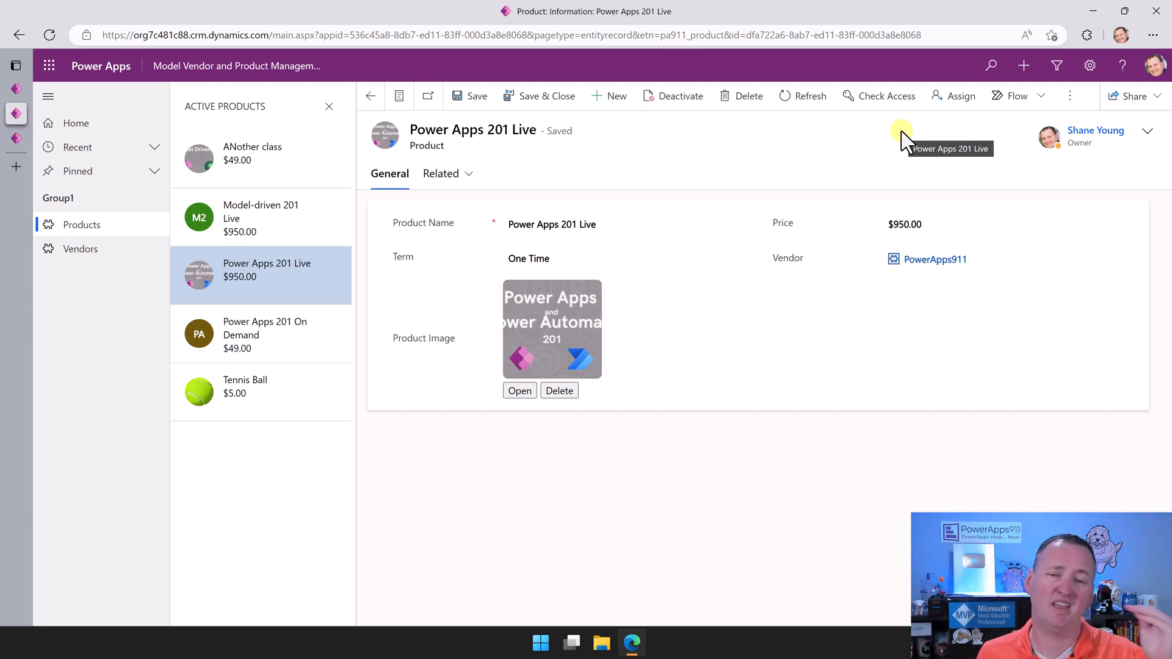
mouse_move(786, 20)
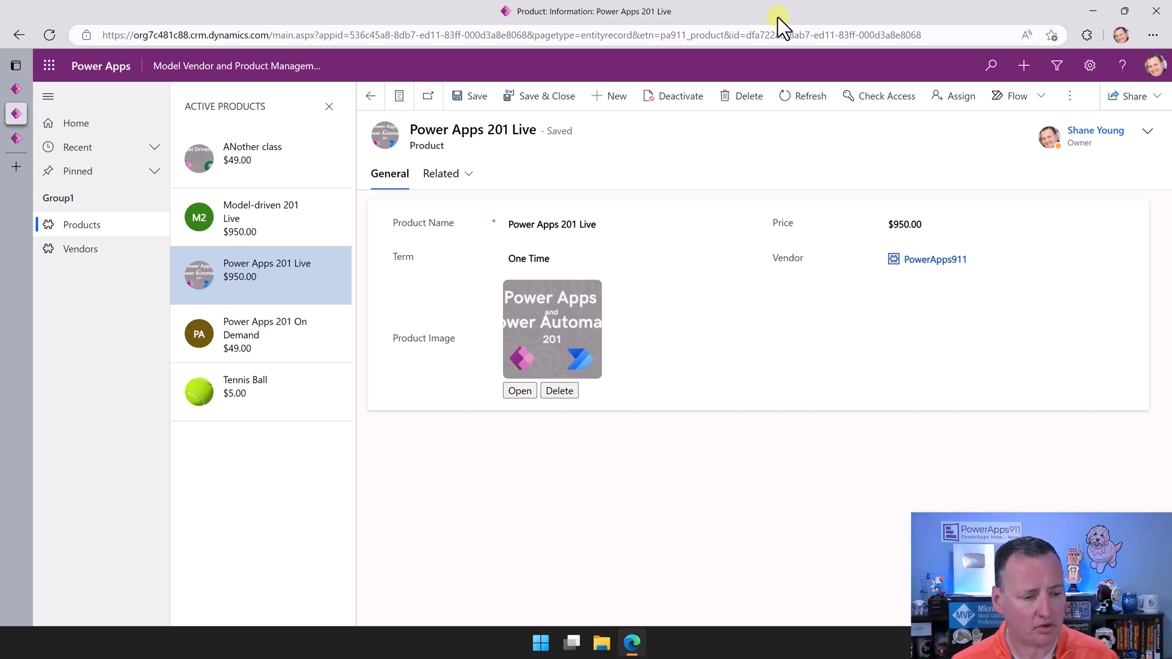
mouse_move(328, 107)
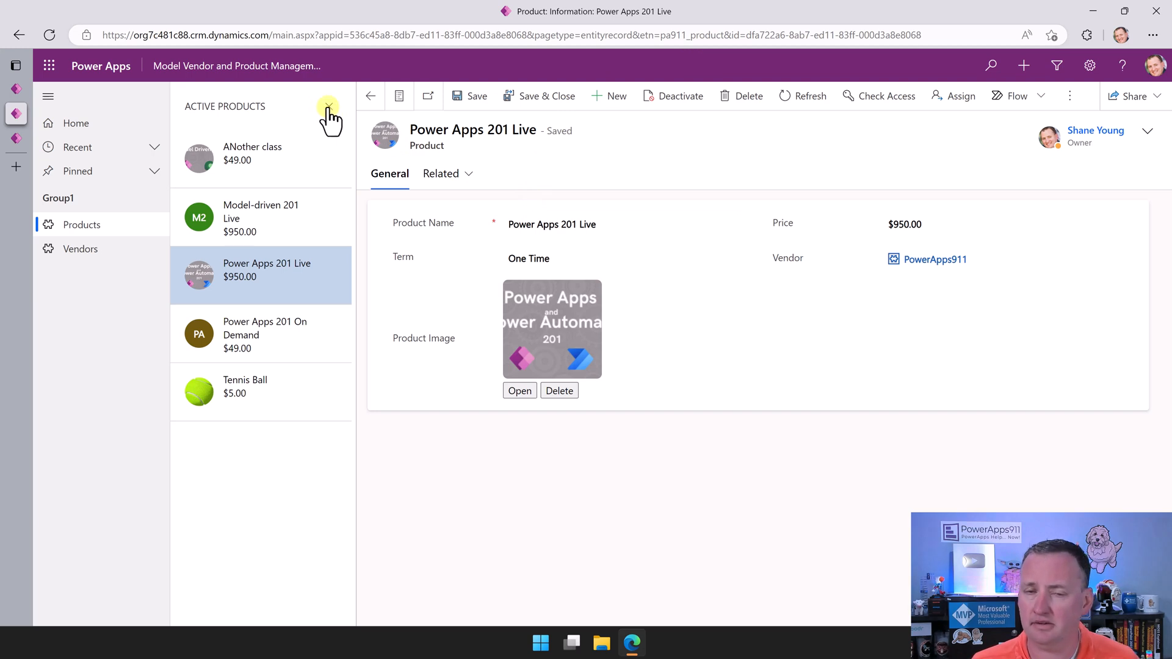
Step: Close the Active Products side pane beside the Power Apps 201 Live record
click(329, 106)
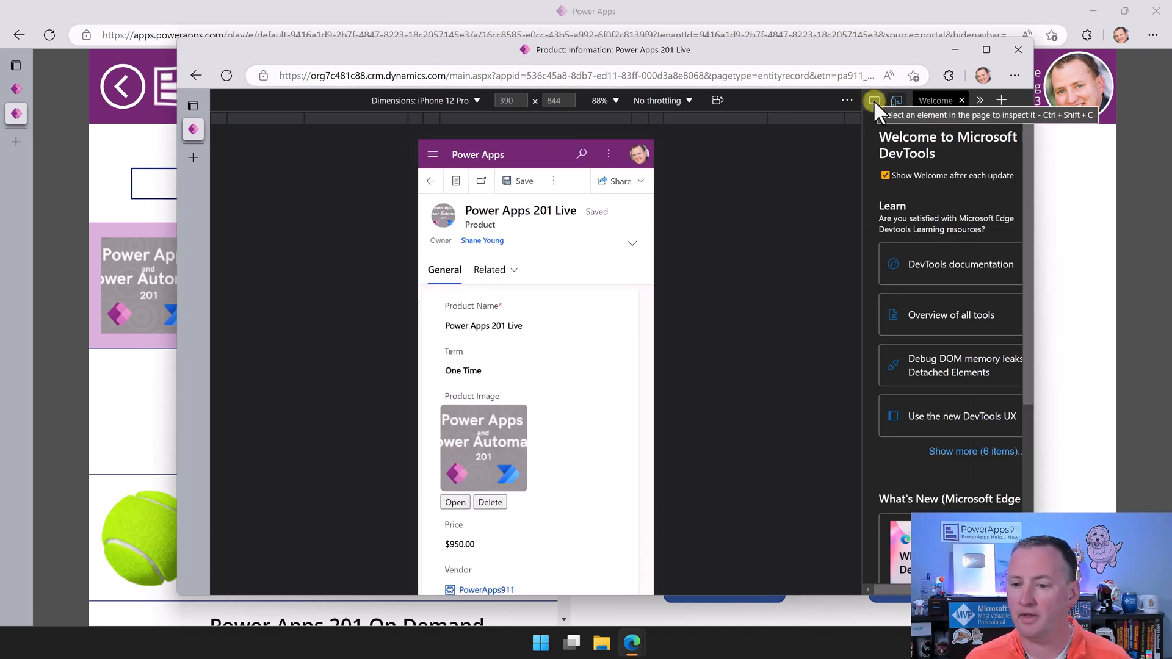
mouse_move(705, 101)
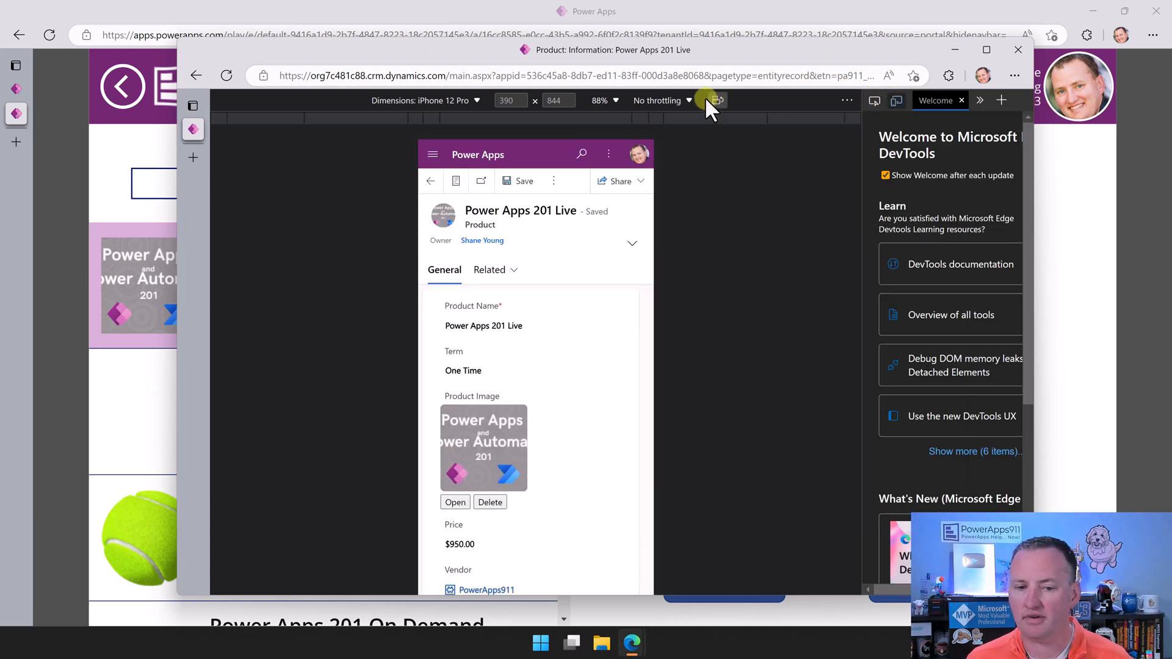
Step: Emulate the PowerApps911 vendor record as an iPad Air, then switch to the canvas app window
click(987, 49)
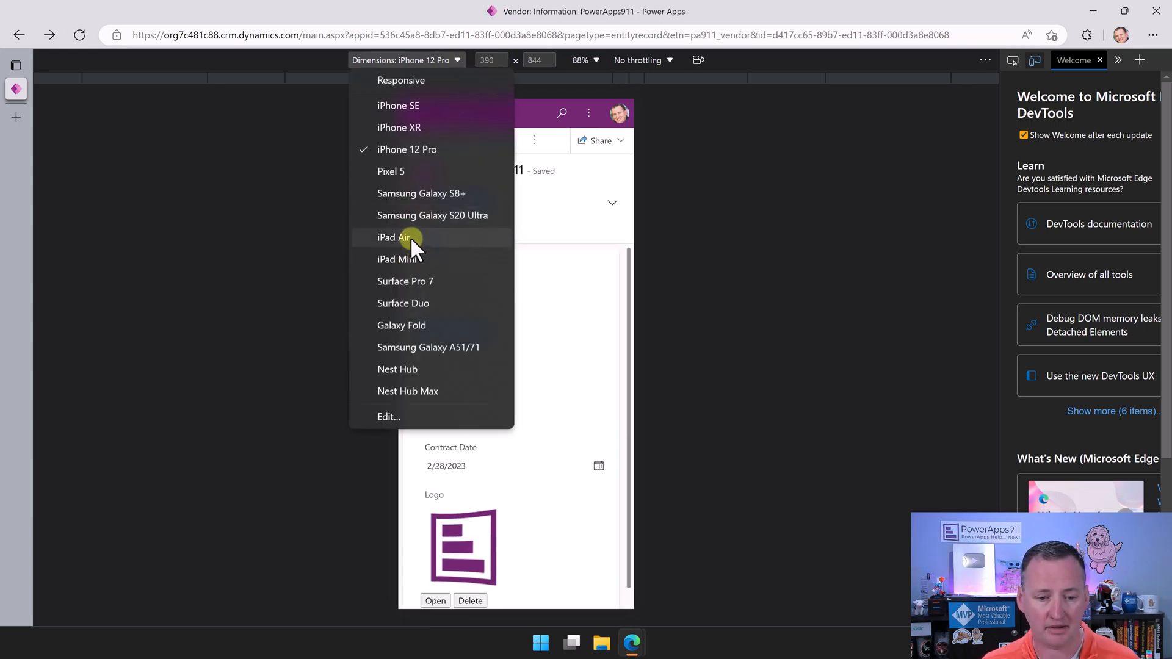
click(393, 237)
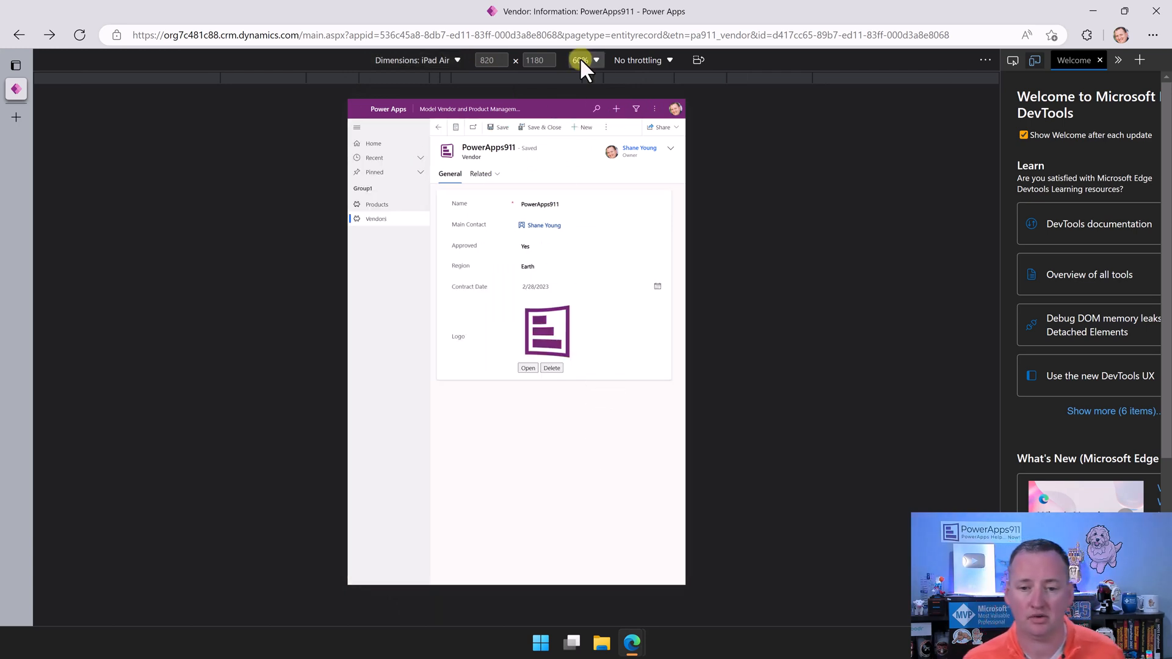
click(580, 59)
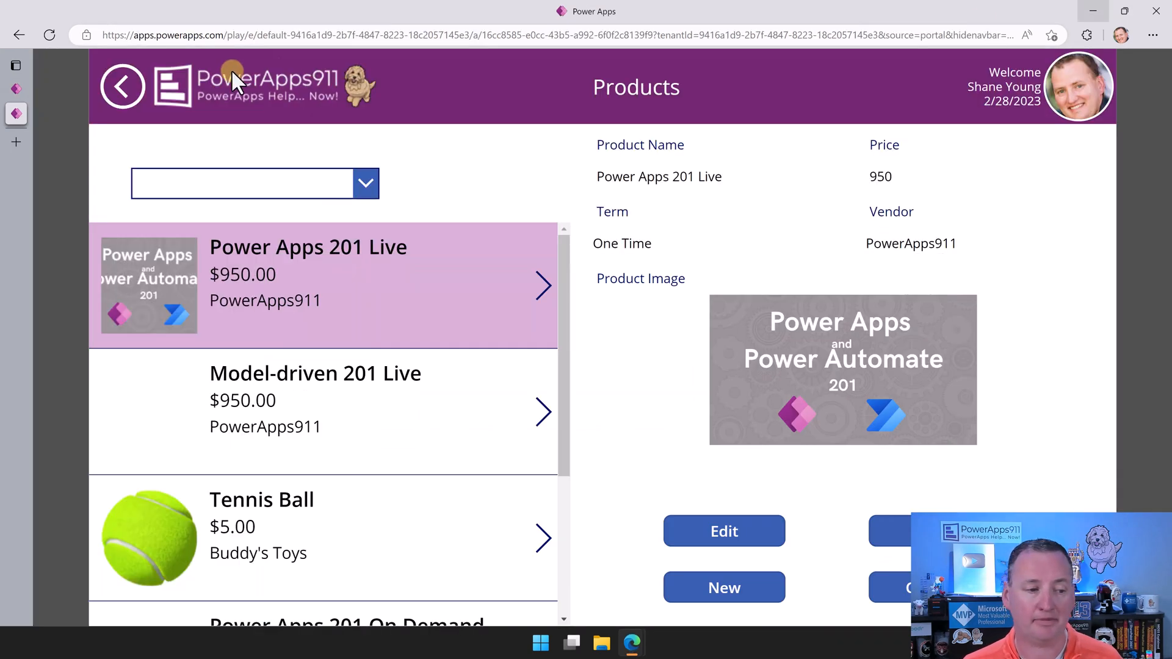
mouse_move(923, 98)
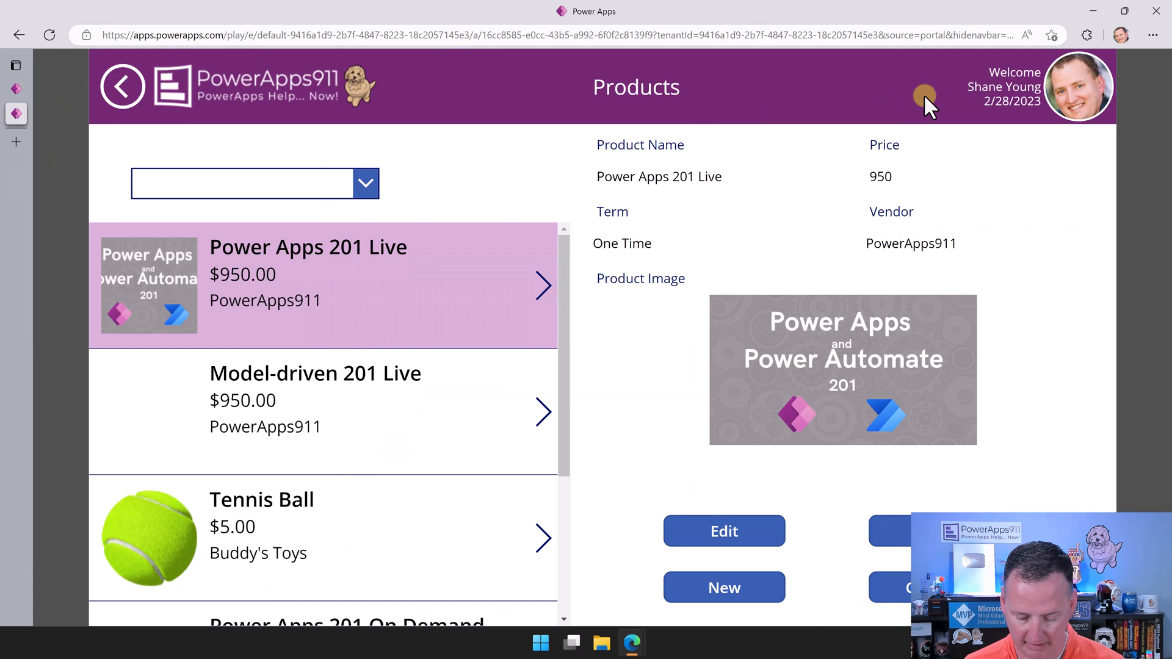
Step: Emulate the canvas app's Products screen on an iPhone 12 Pro in landscape and portrait
key(F12)
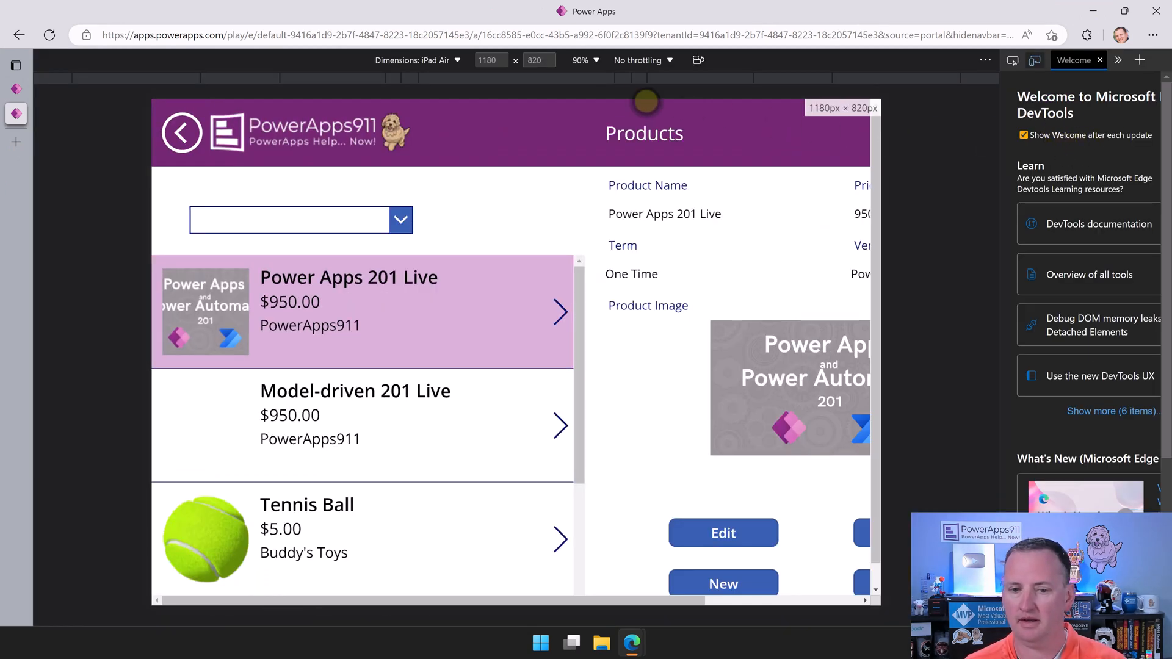
click(420, 60)
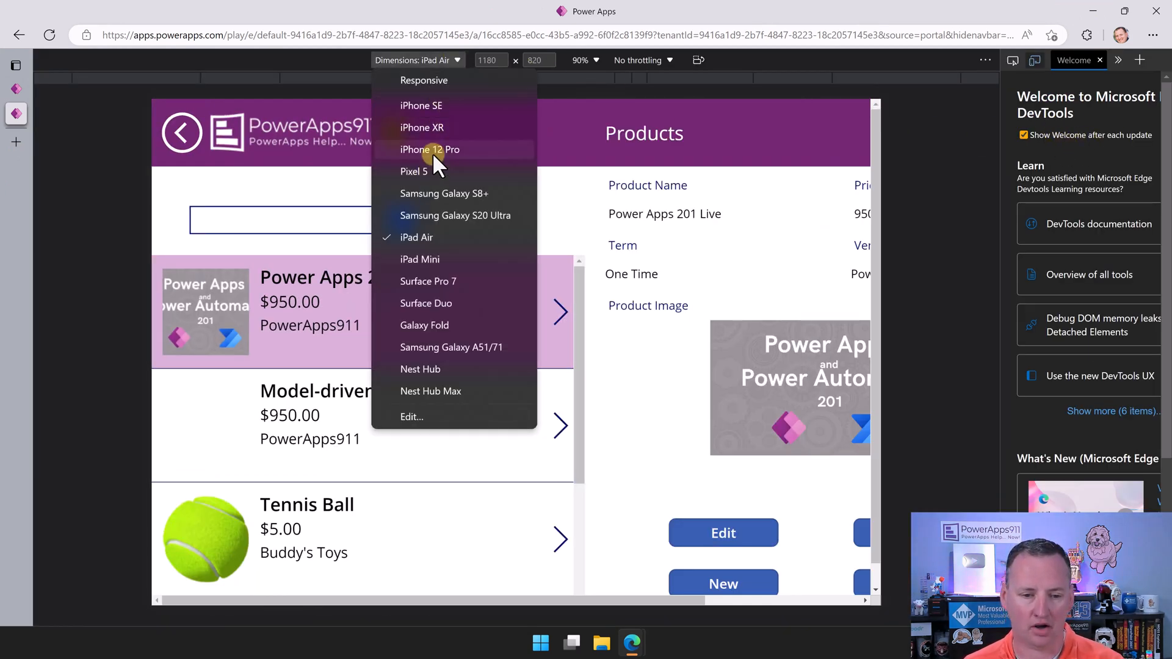
click(430, 149)
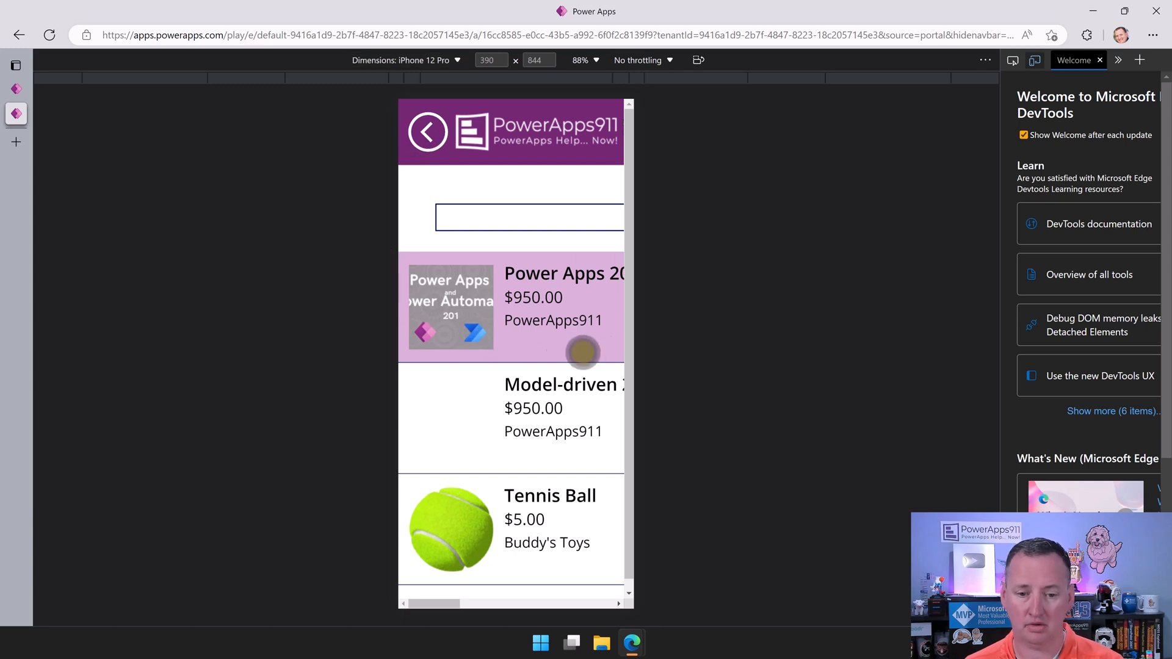
click(698, 60)
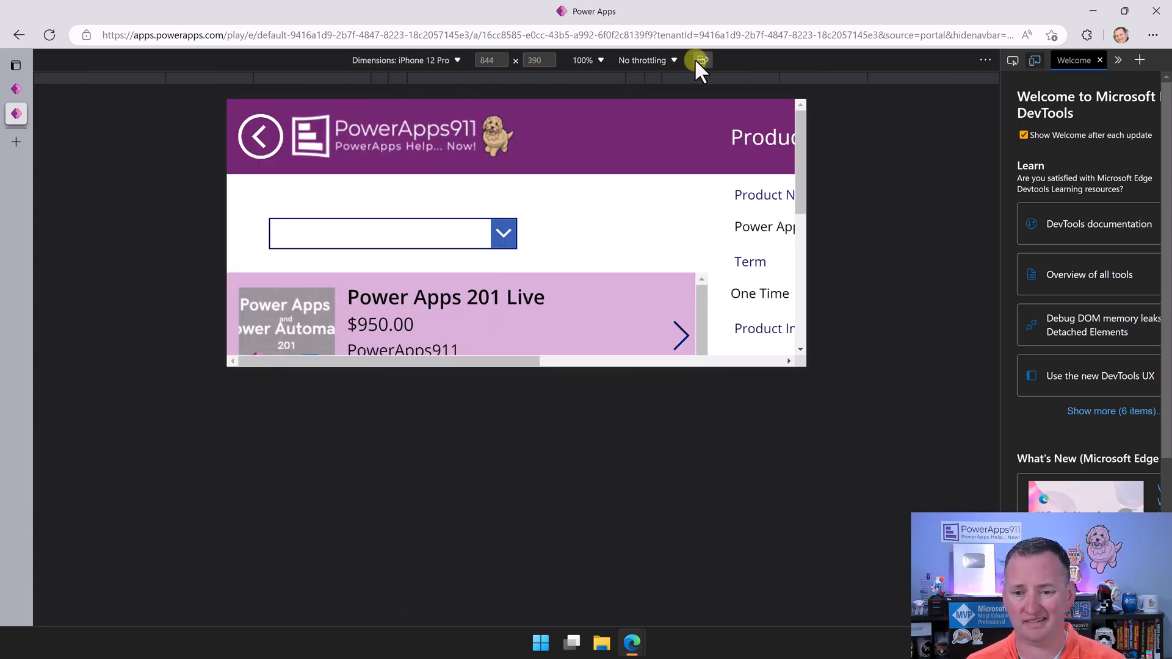
click(698, 60)
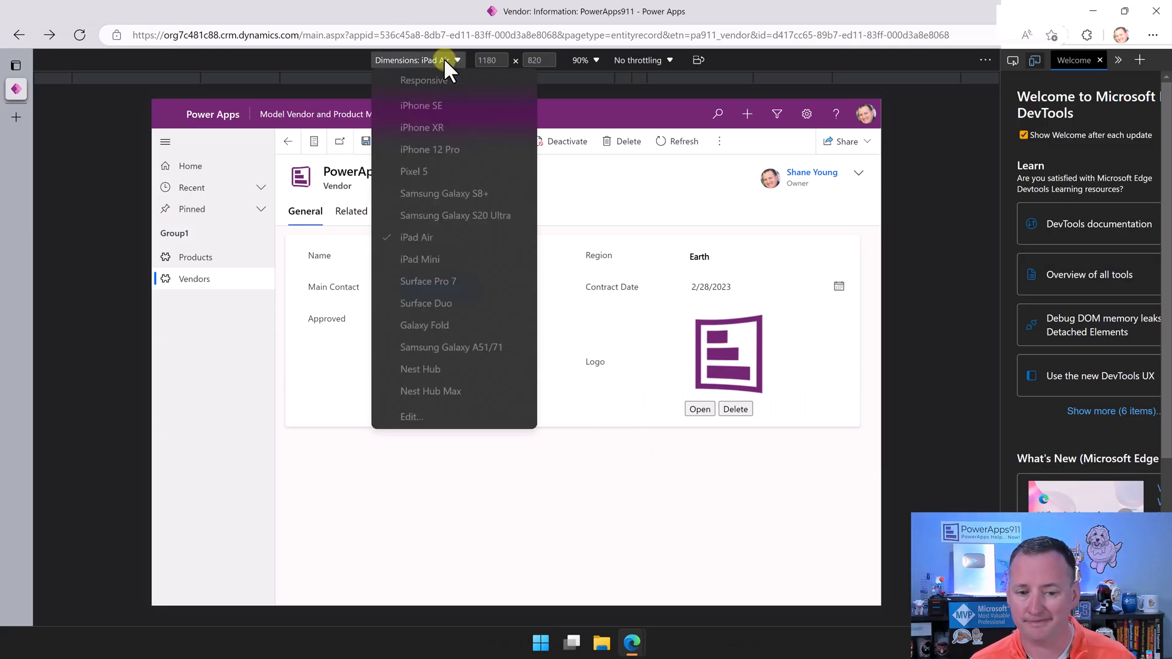
Step: Switch the vendor record emulation from iPad Air to iPhone 12 Pro
click(429, 149)
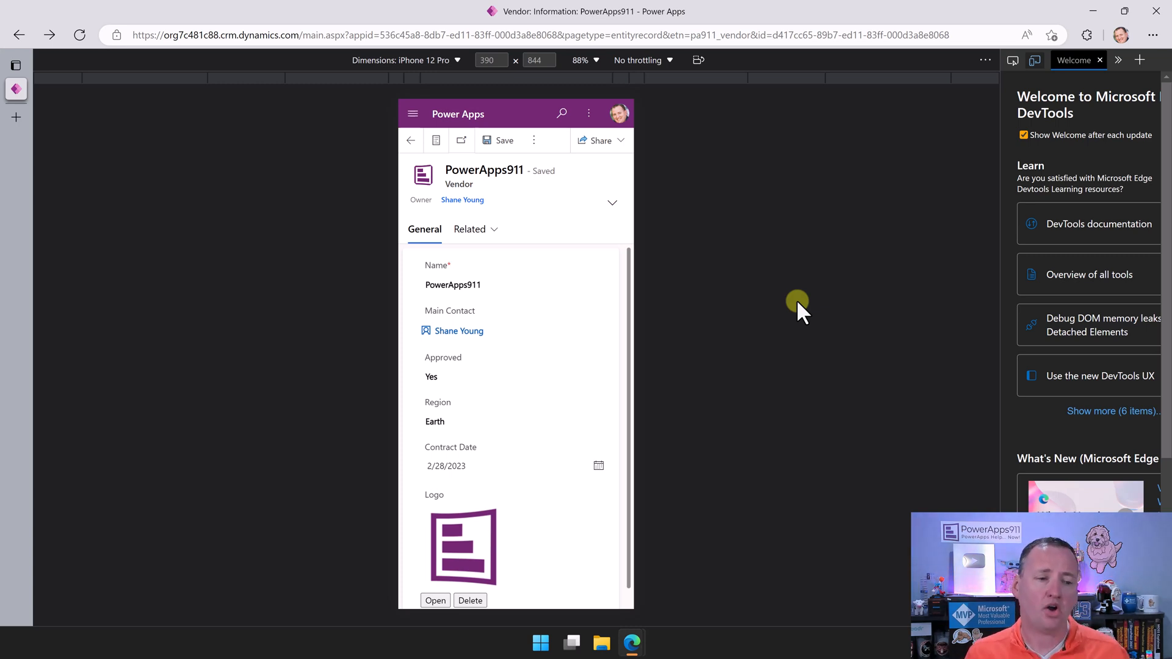
mouse_move(1045, 23)
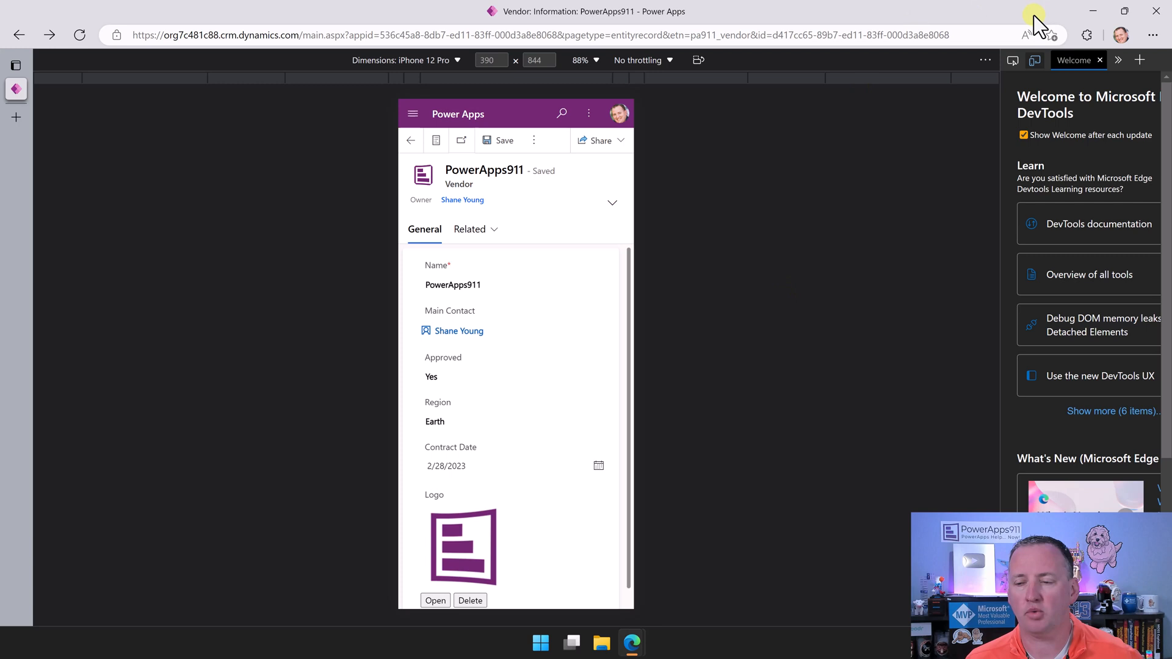